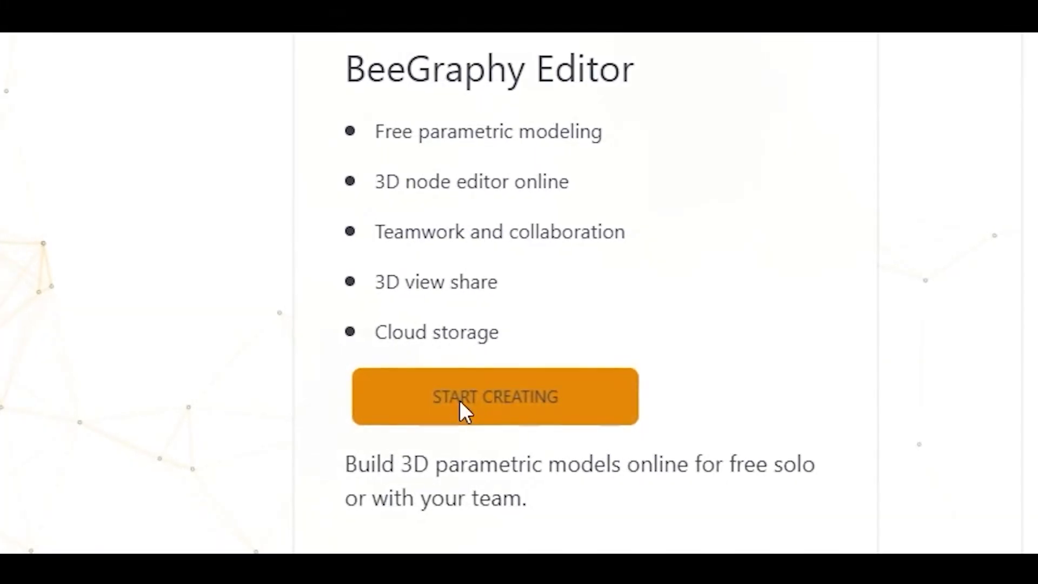
# Step: Open the BeeGraphy Shop model catalog and scroll through the available models
pyautogui.click(494, 396)
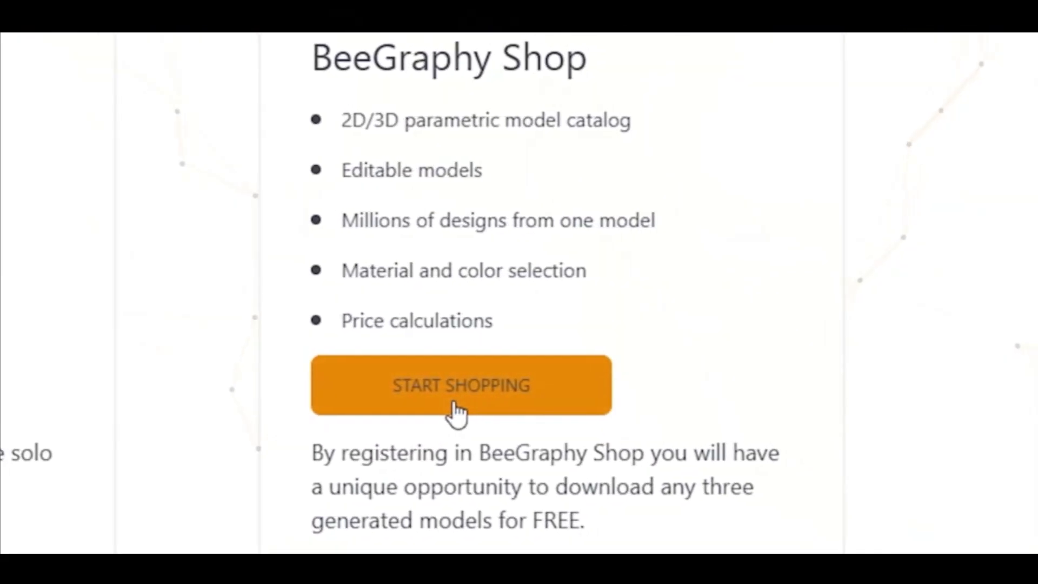
pyautogui.click(461, 386)
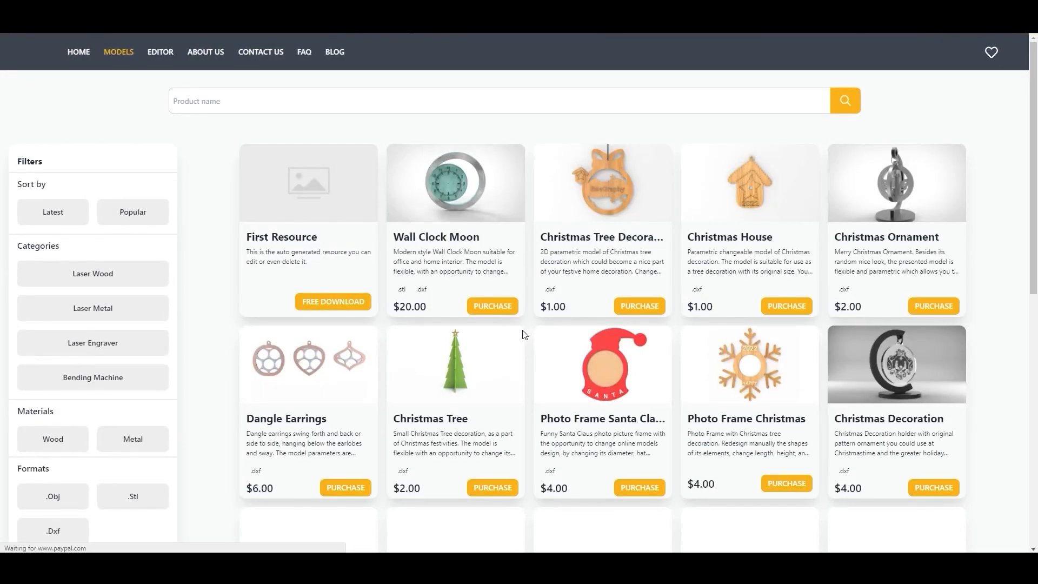
pyautogui.scroll(-3)
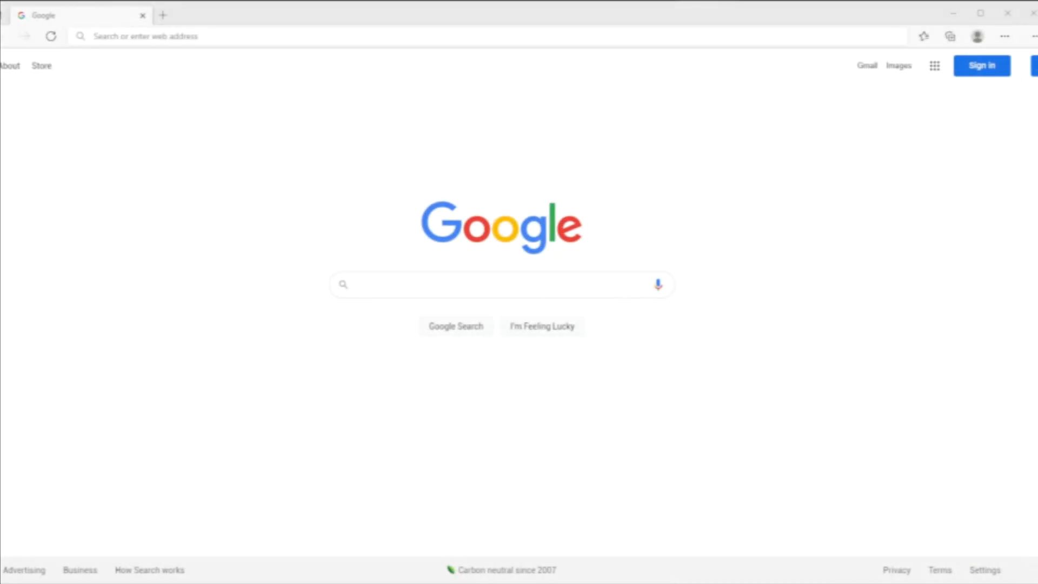
# Step: Search Google for inkscape and open the official inkscape.org website
pyautogui.click(496, 285)
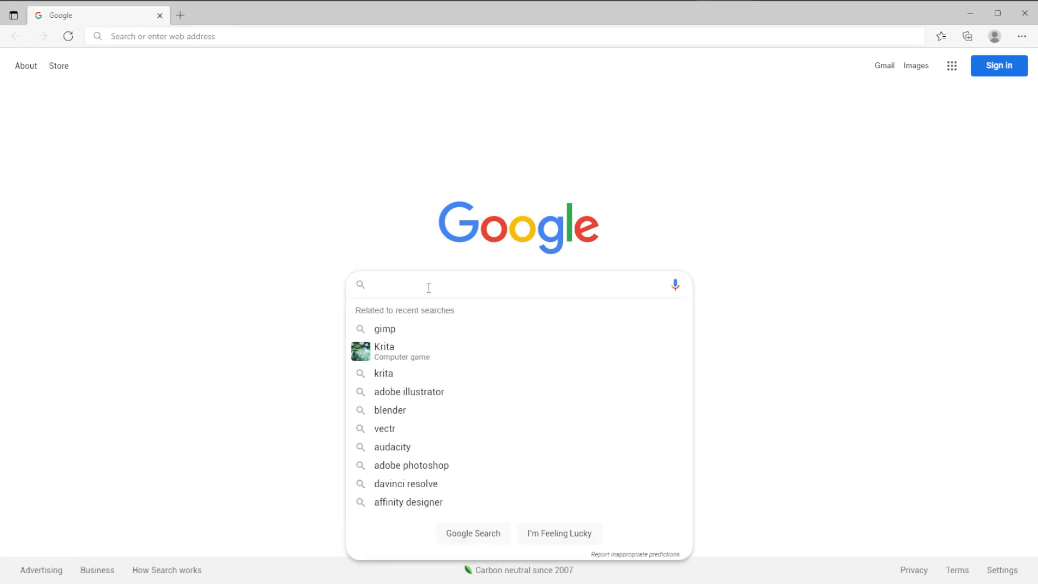
pyautogui.write('inkscape')
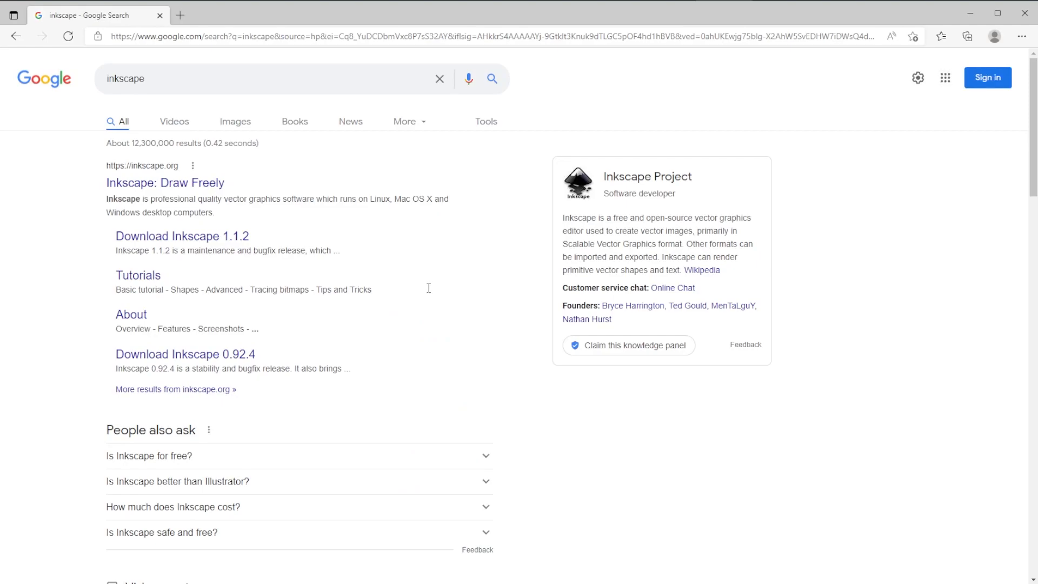
pyautogui.moveTo(330, 250)
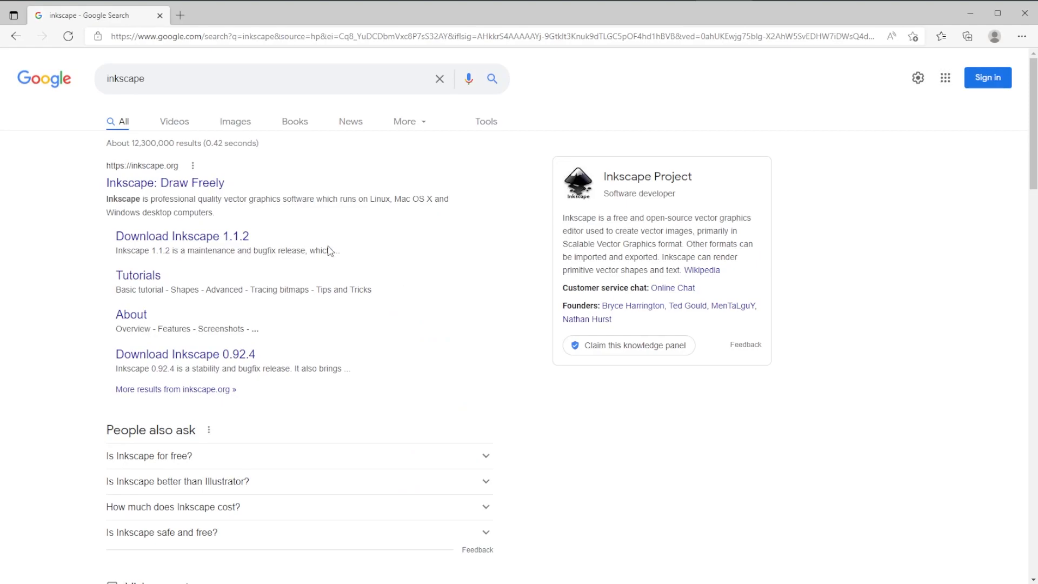
pyautogui.click(165, 183)
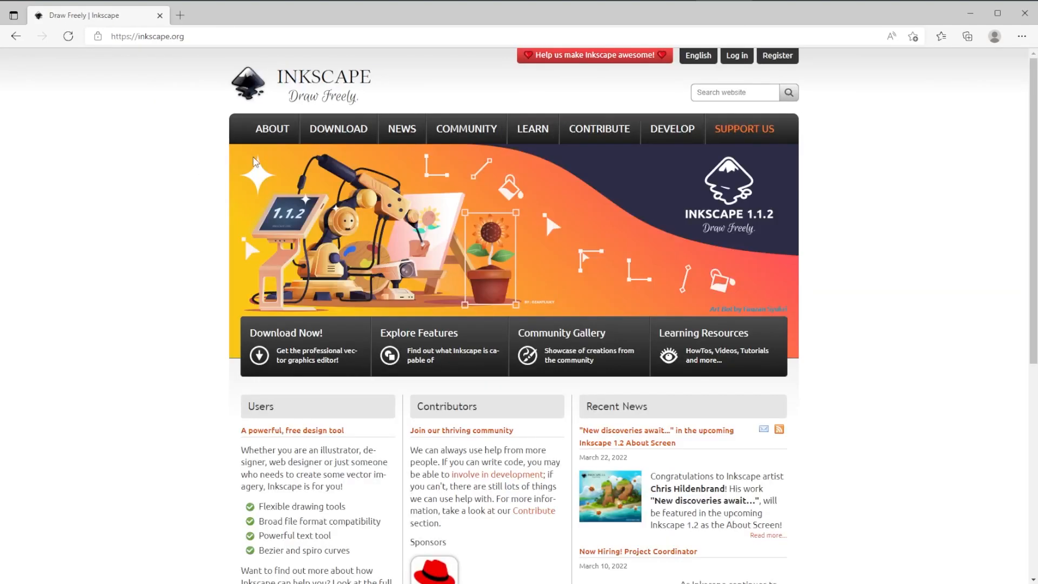
# Step: Download the Inkscape 1.1.2 Windows 64-bit installer and show the downloads list
pyautogui.click(338, 129)
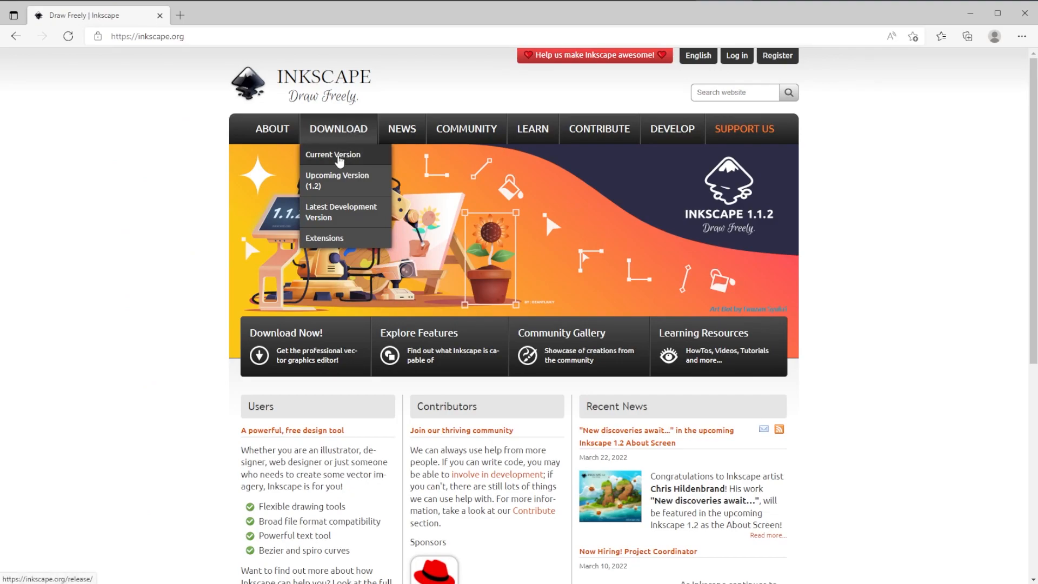
pyautogui.click(333, 154)
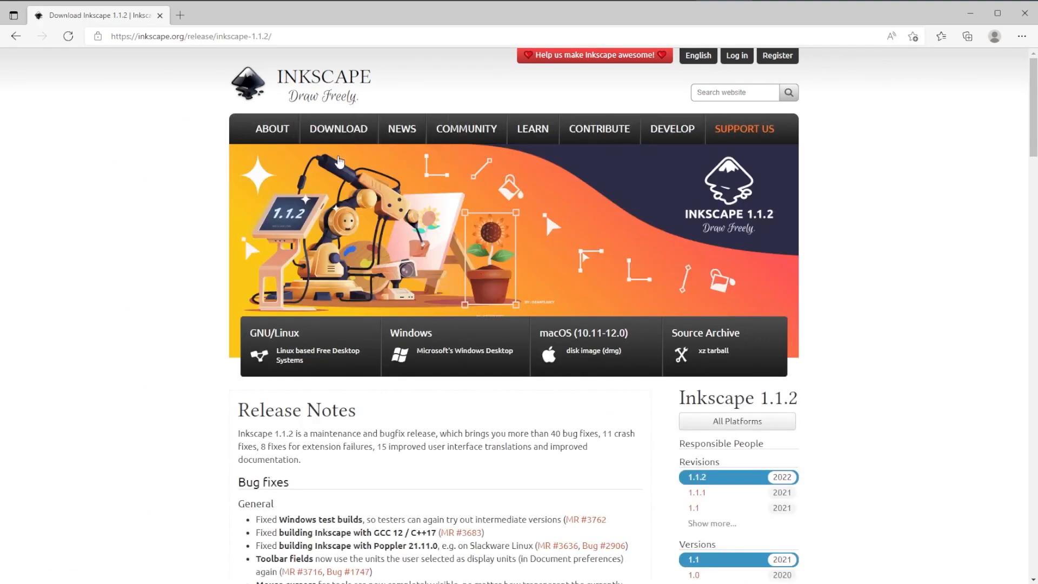
pyautogui.click(424, 351)
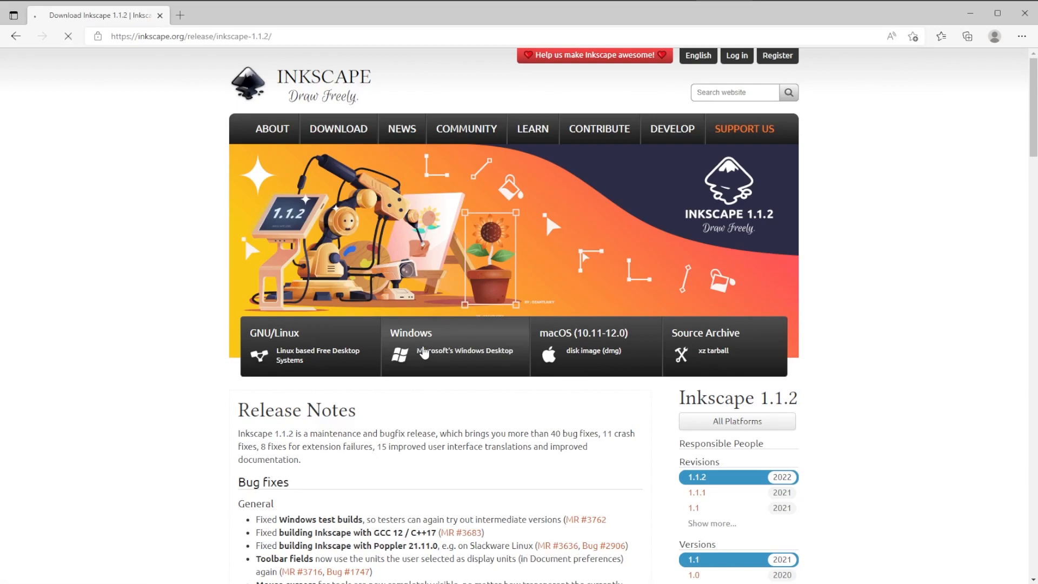
pyautogui.click(410, 333)
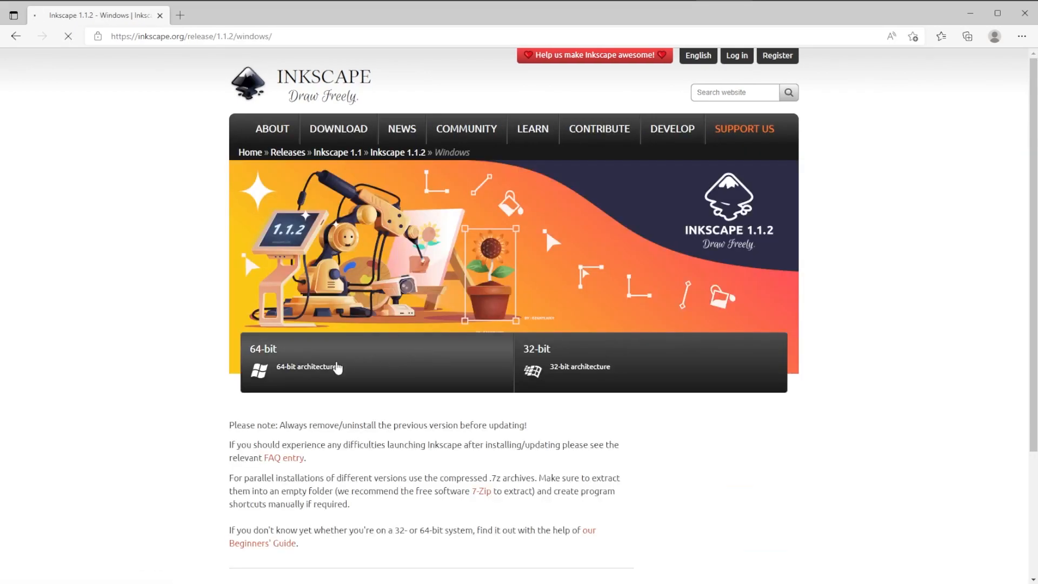
pyautogui.click(324, 357)
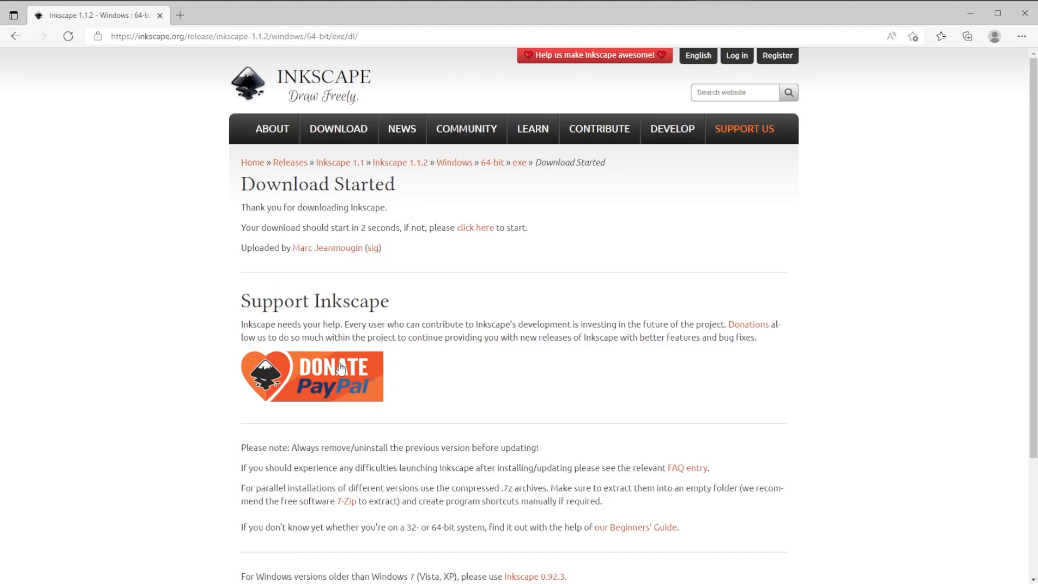
pyautogui.click(966, 36)
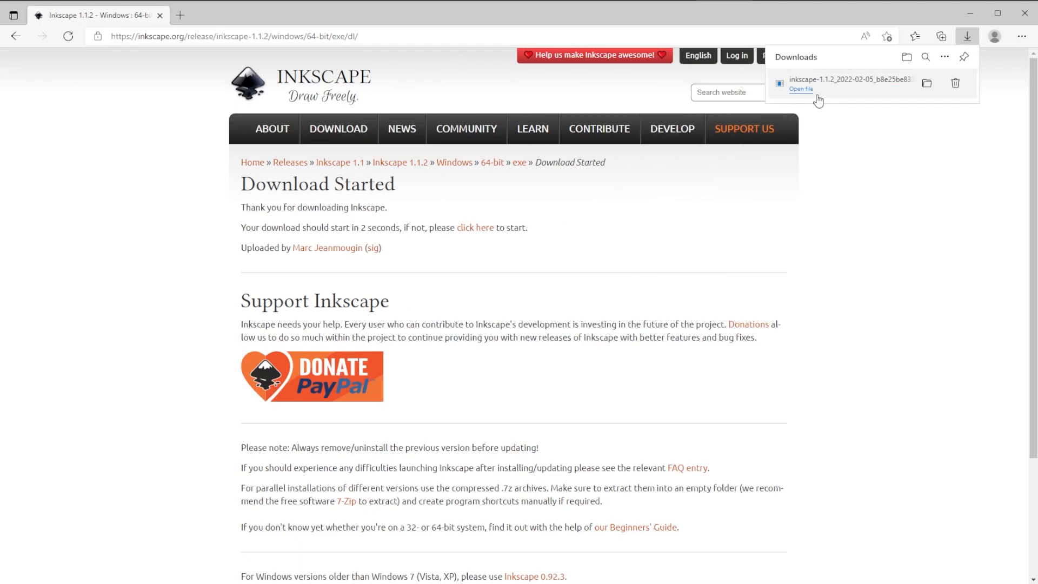
# Step: Run the Inkscape installer, accepting default options, folders and full components
pyautogui.click(801, 90)
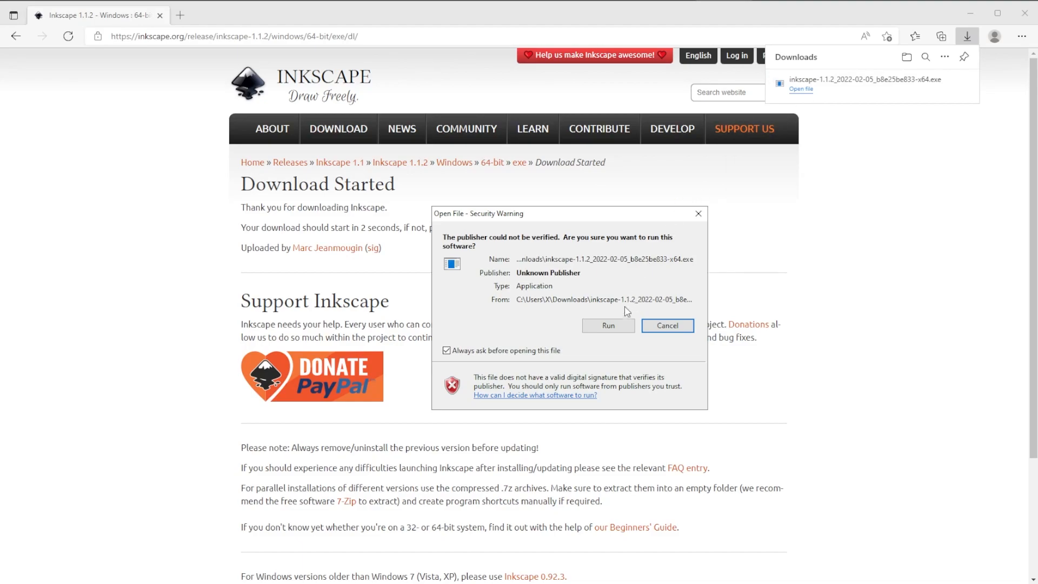
pyautogui.click(606, 325)
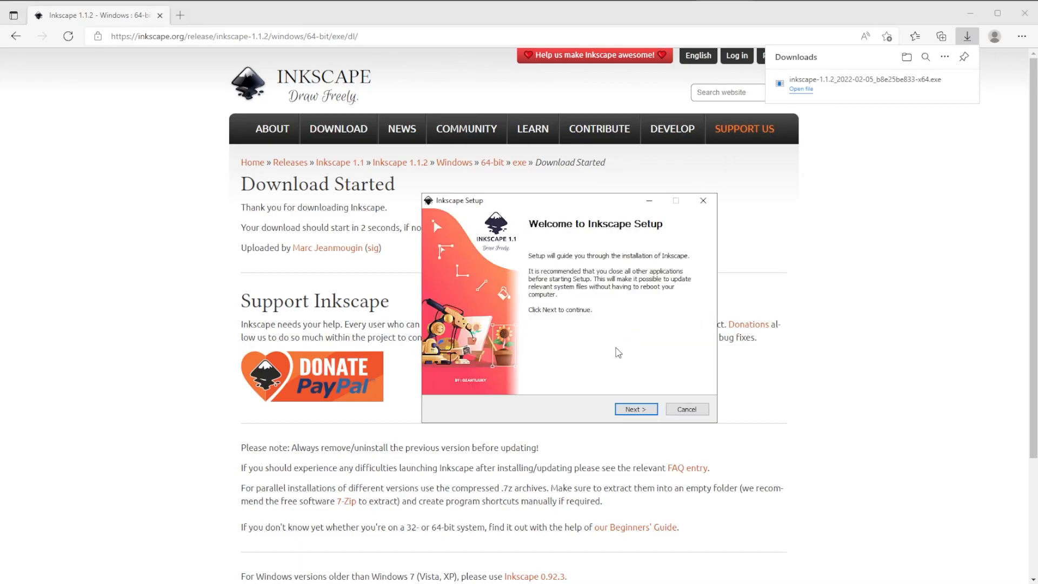
pyautogui.click(634, 409)
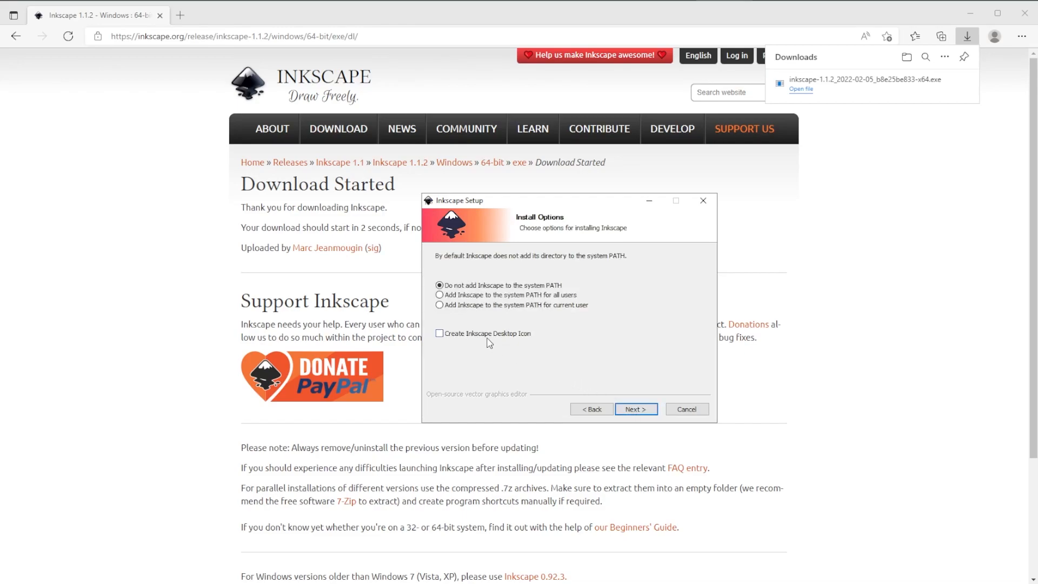
pyautogui.click(634, 409)
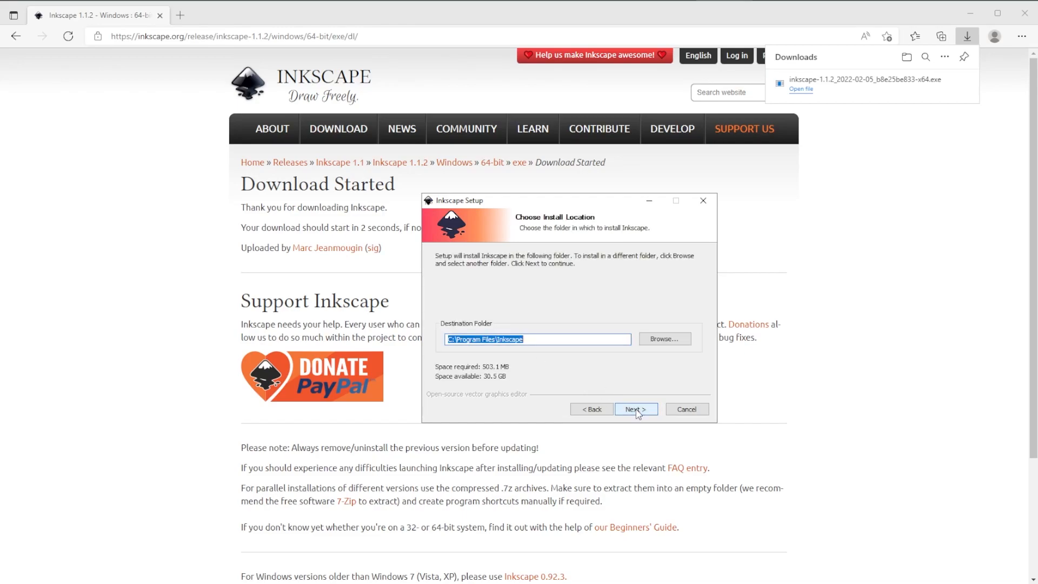
pyautogui.click(635, 409)
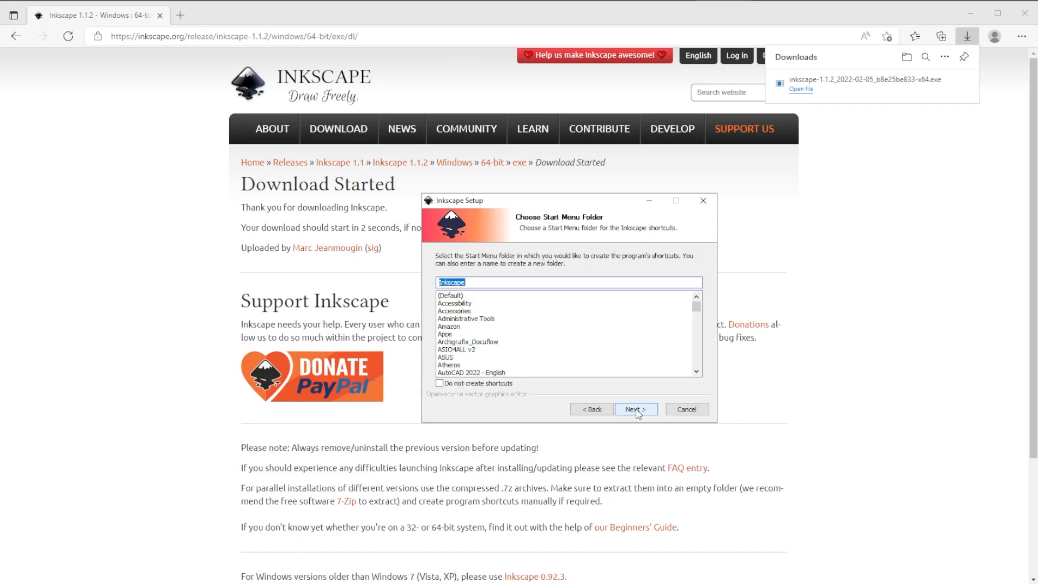
pyautogui.click(634, 409)
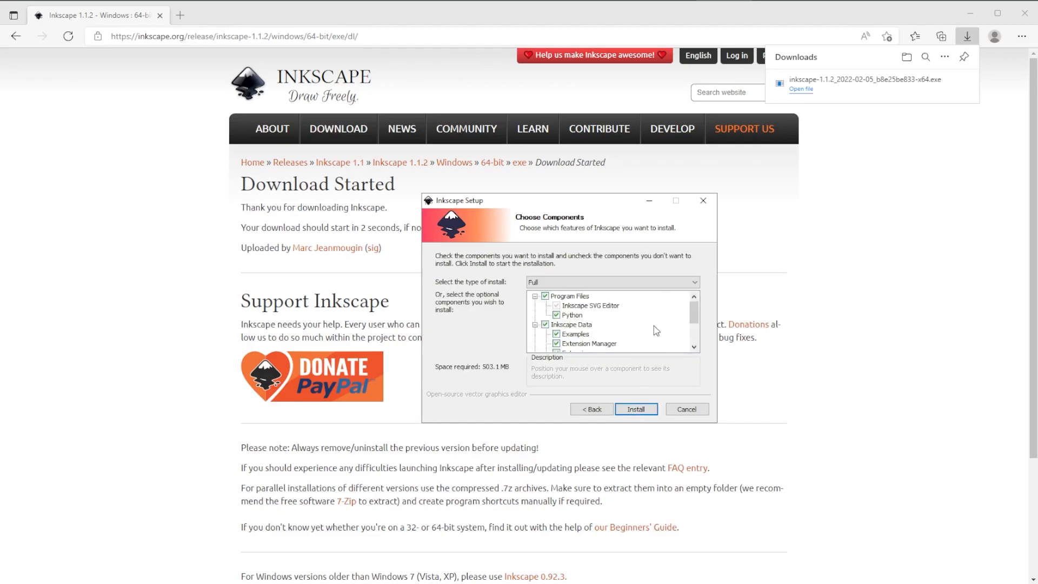
pyautogui.click(635, 409)
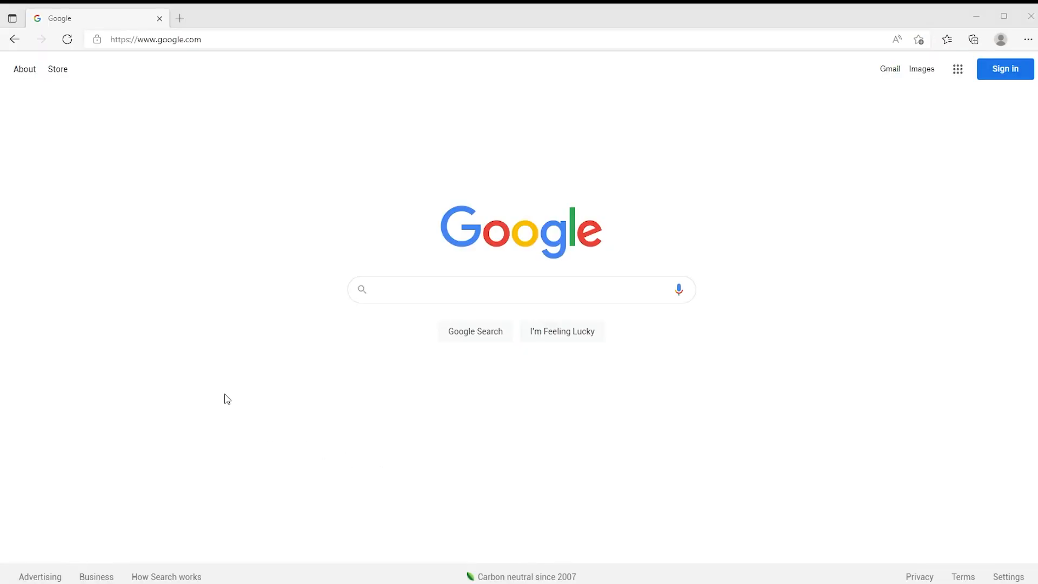
# Step: Search Google Images for cnc pattern and browse the results
pyautogui.click(423, 290)
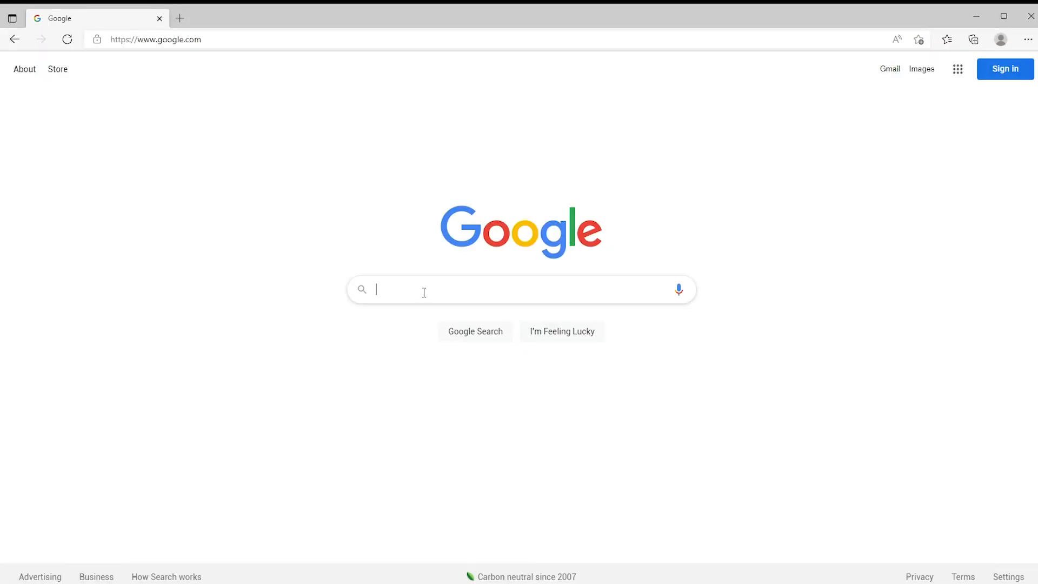
pyautogui.write('cnc patt')
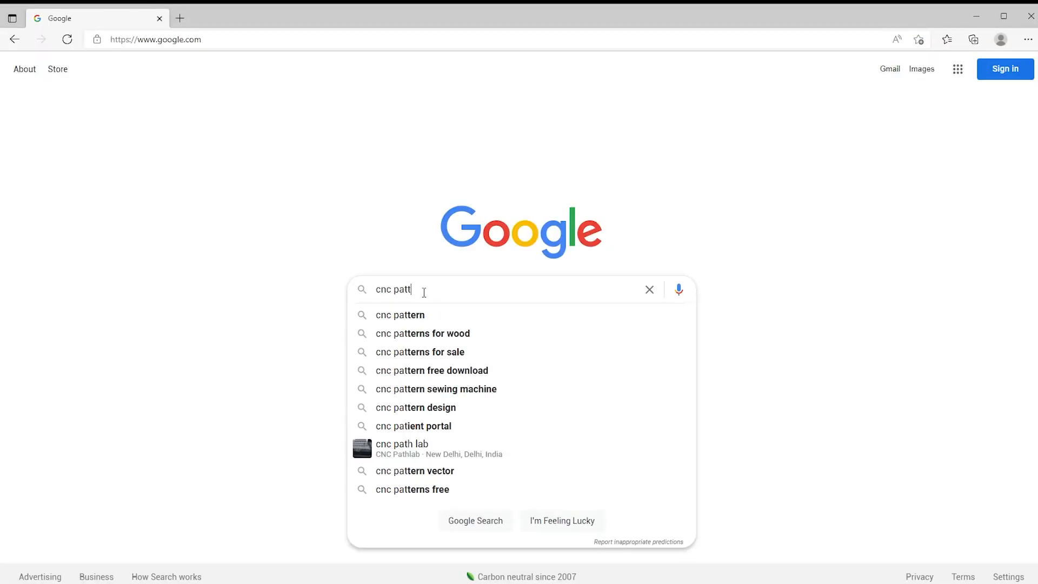
pyautogui.click(399, 315)
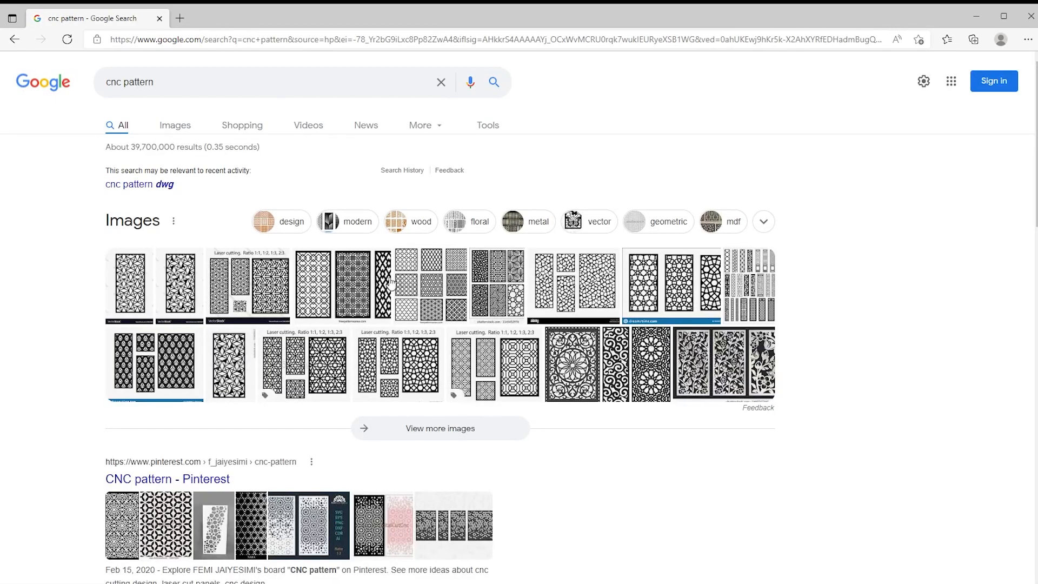
pyautogui.click(174, 125)
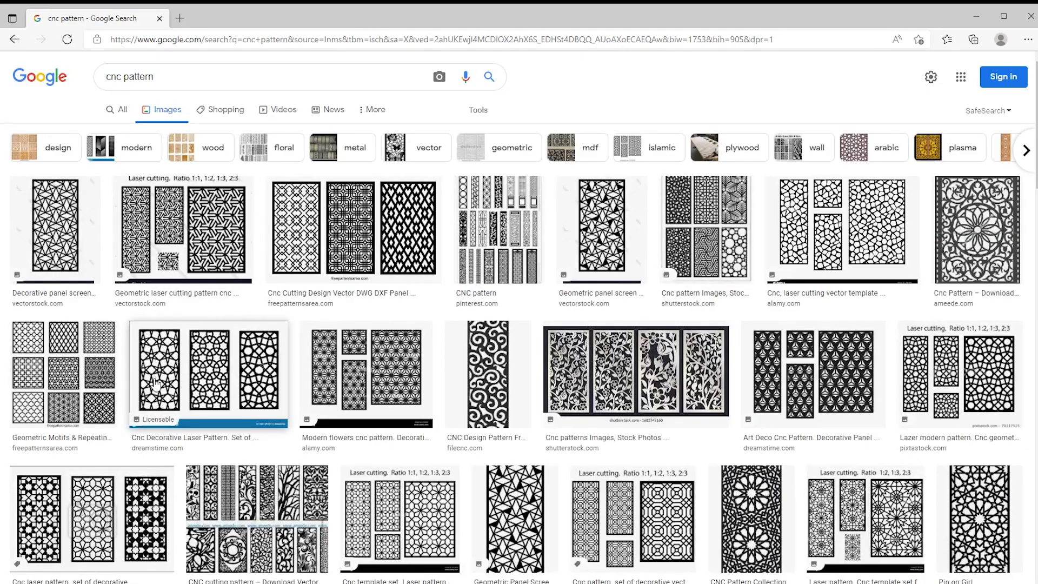
pyautogui.scroll(-3)
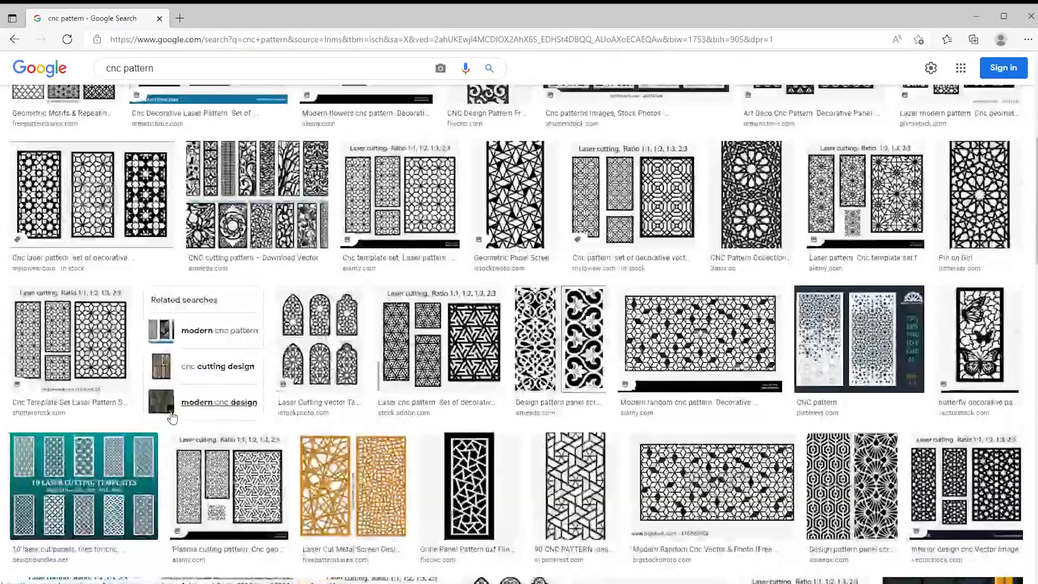
# Step: Save the Islamic arch window pattern image to the Desktop
pyautogui.click(55, 495)
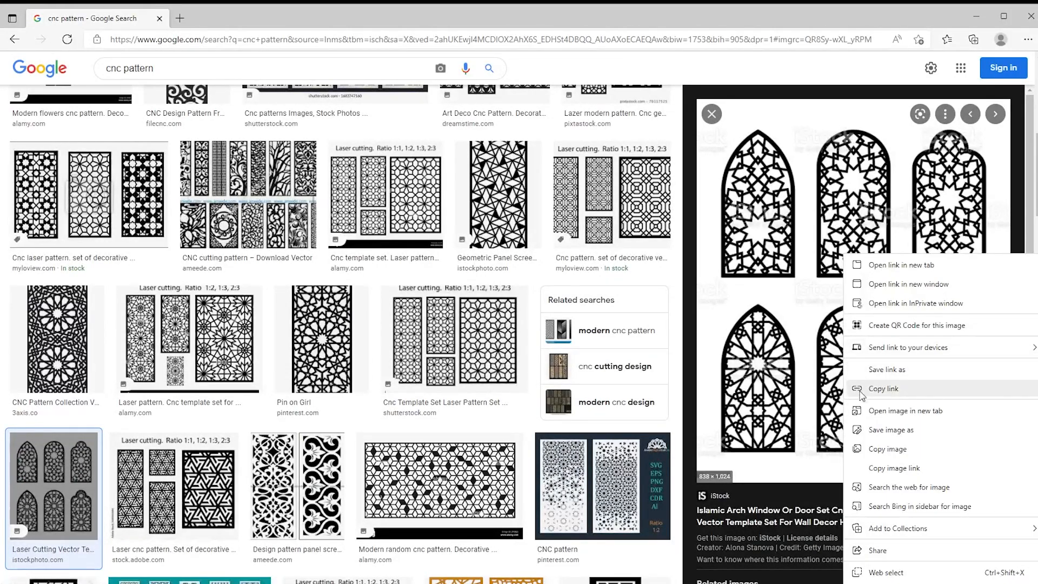
pyautogui.click(893, 429)
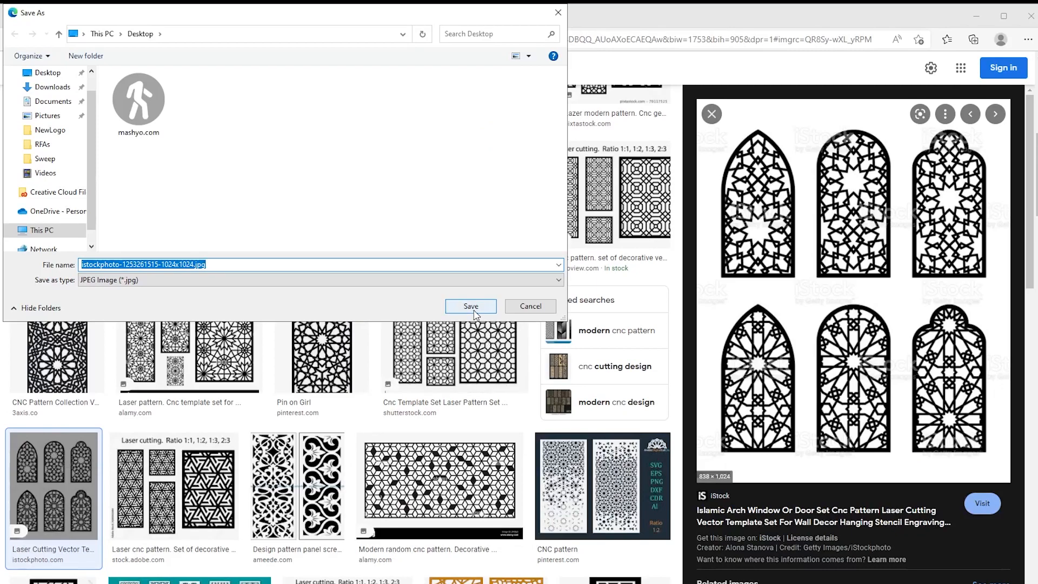
pyautogui.click(470, 306)
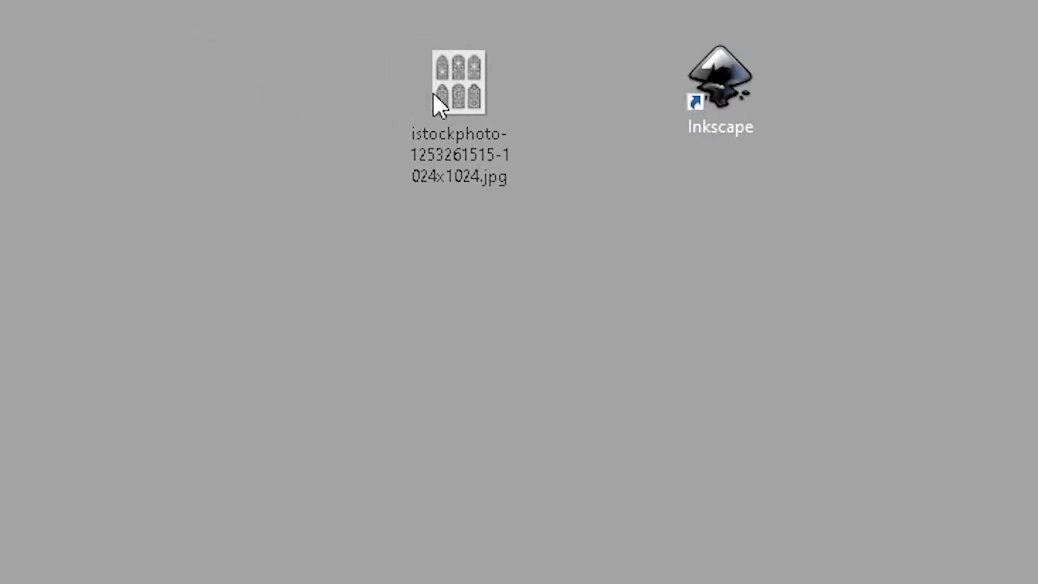
# Step: Open the arch window JPG in Inkscape, embedded with rendering mode None (auto)
pyautogui.moveTo(459, 80); pyautogui.dragTo(505, 80)
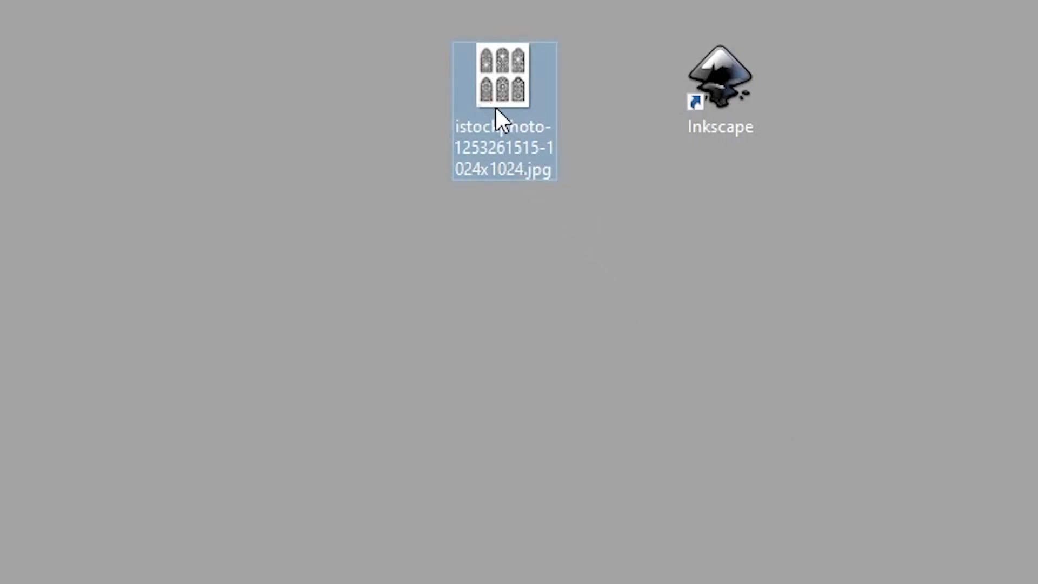
pyautogui.click(720, 89)
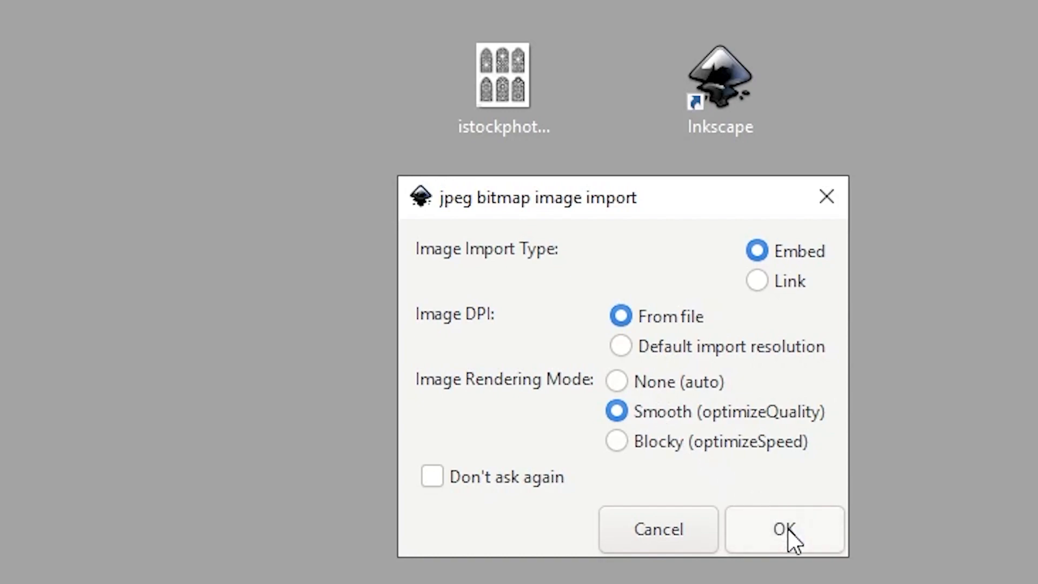
pyautogui.moveTo(662, 391)
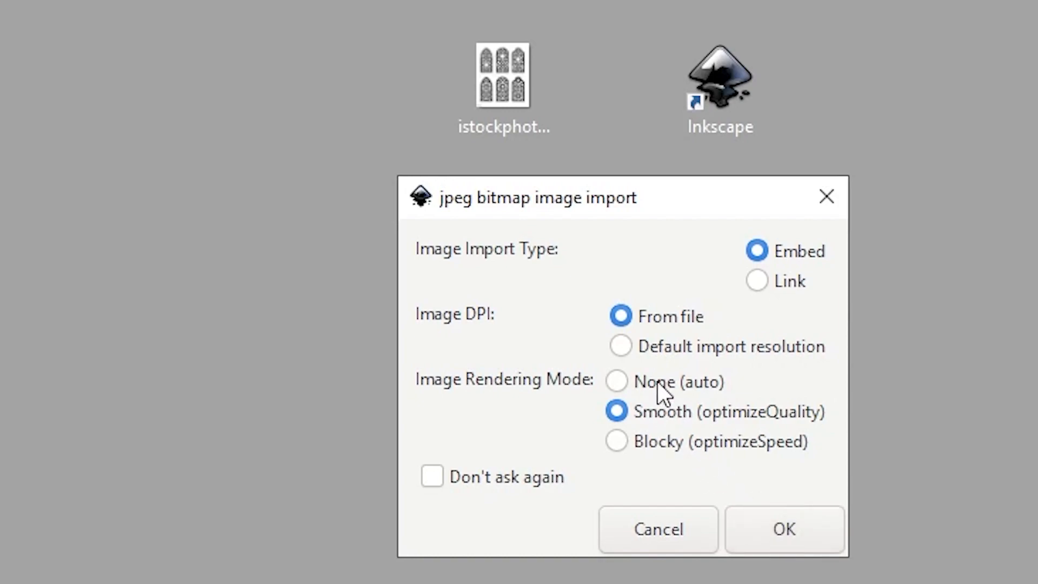
pyautogui.click(616, 381)
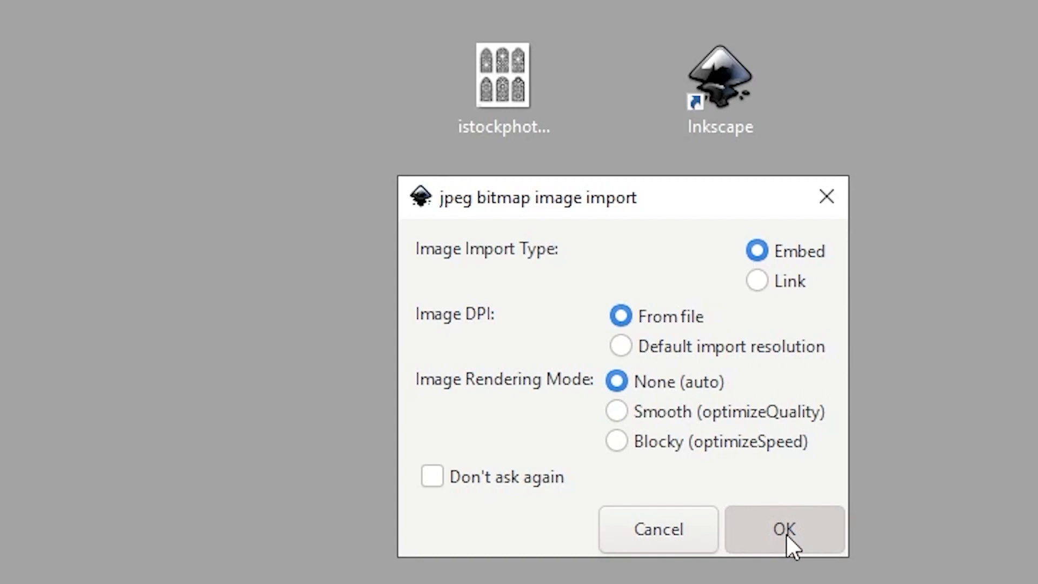
pyautogui.click(784, 530)
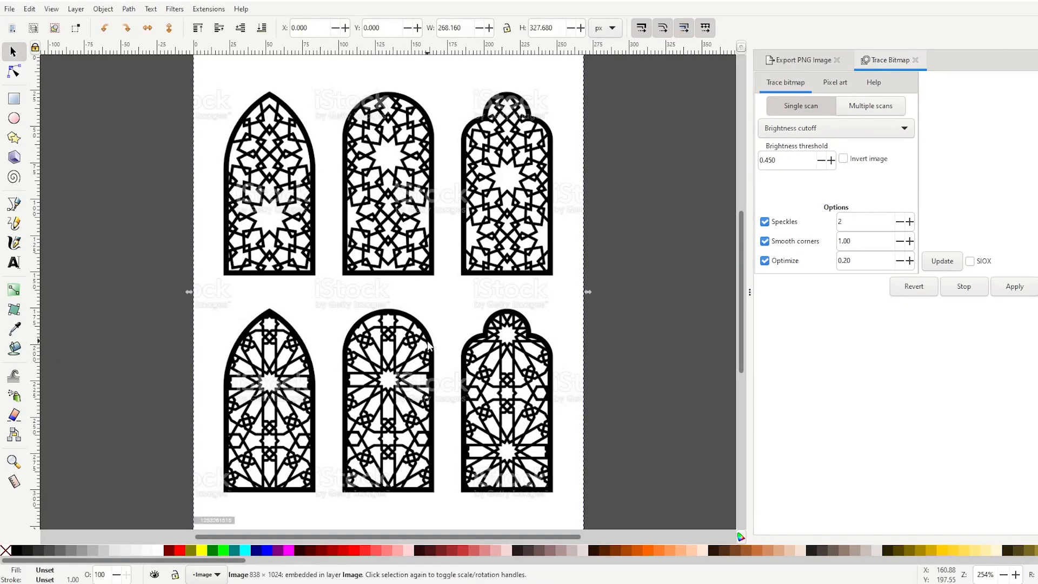
pyautogui.moveTo(863, 360)
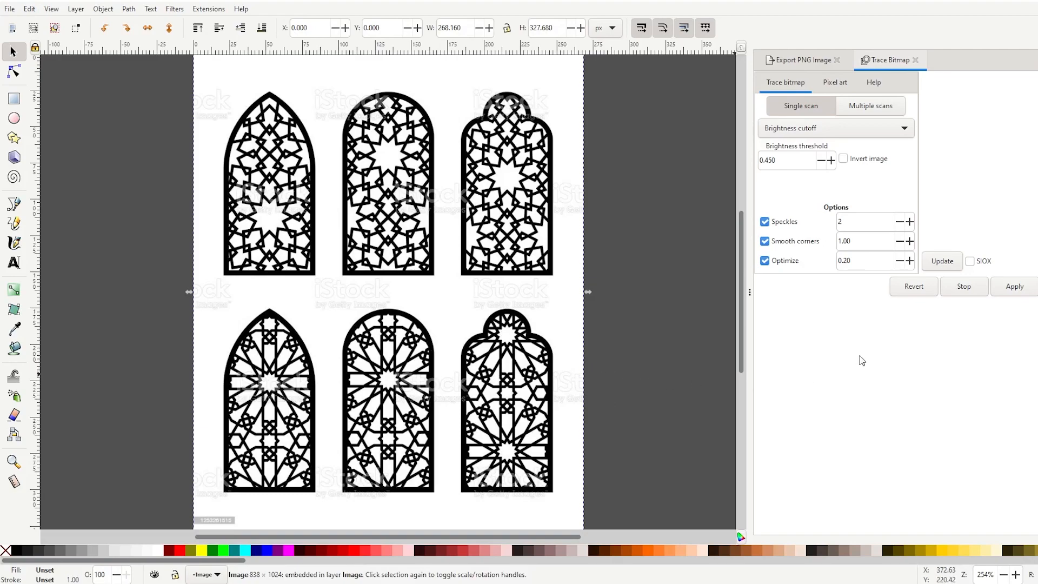
# Step: Trace the bitmap using Brightness cutoff into a single vector path
pyautogui.click(834, 129)
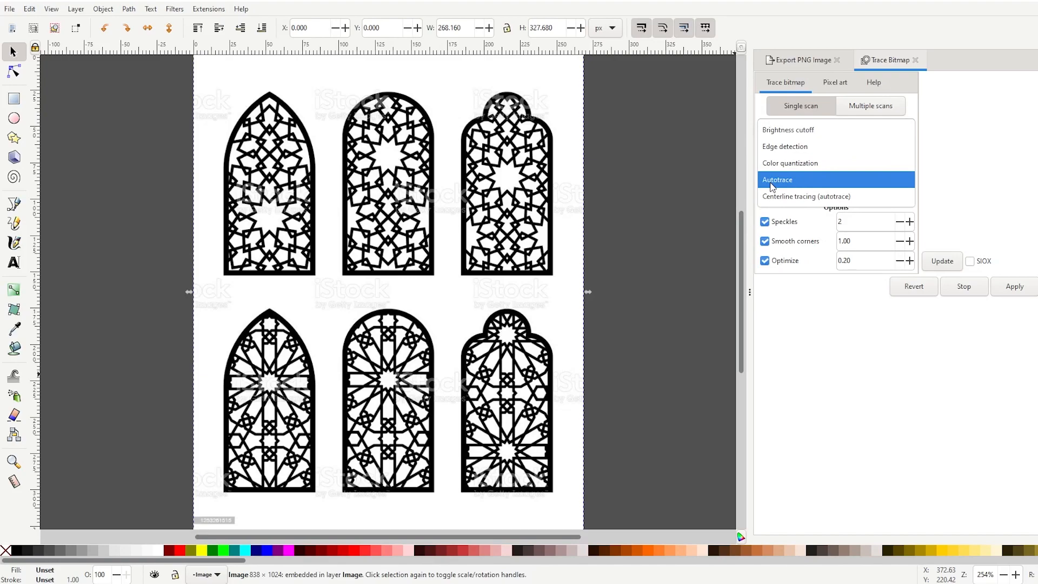
pyautogui.click(788, 130)
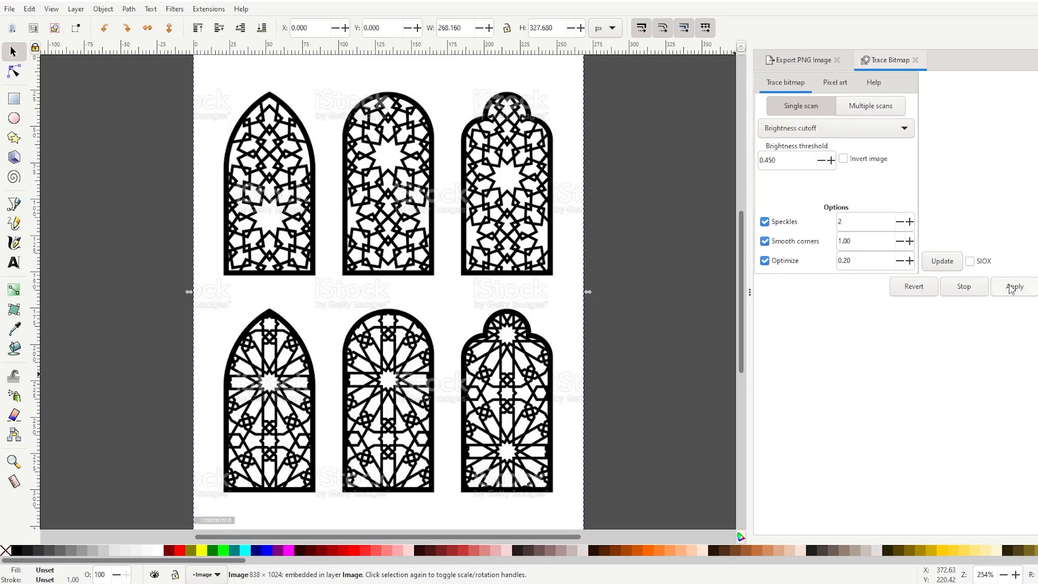
pyautogui.click(1014, 286)
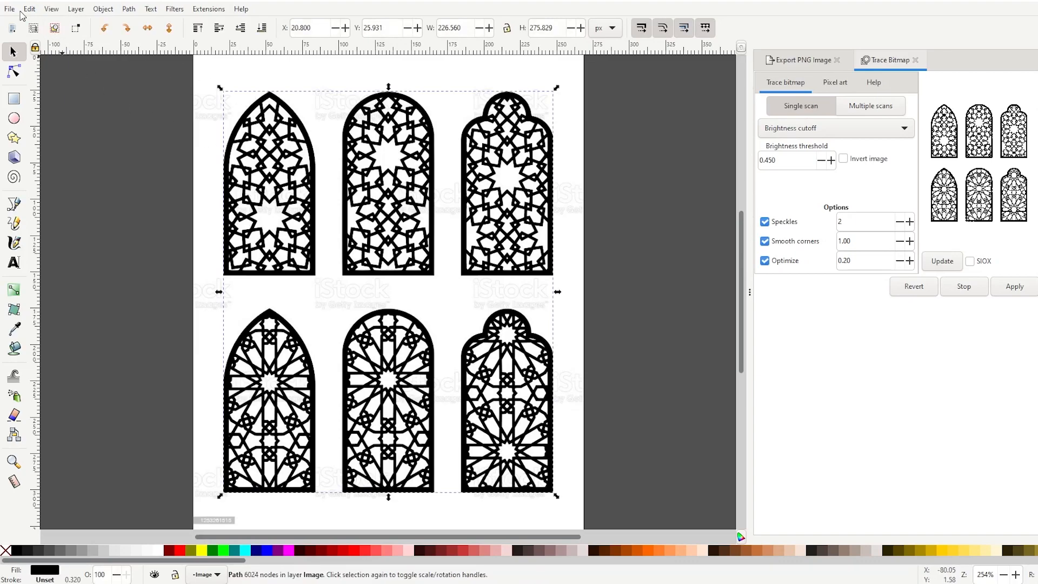
# Step: Save the traced pattern to the Desktop as DXF R14 file 'cnc pattern'
pyautogui.click(9, 9)
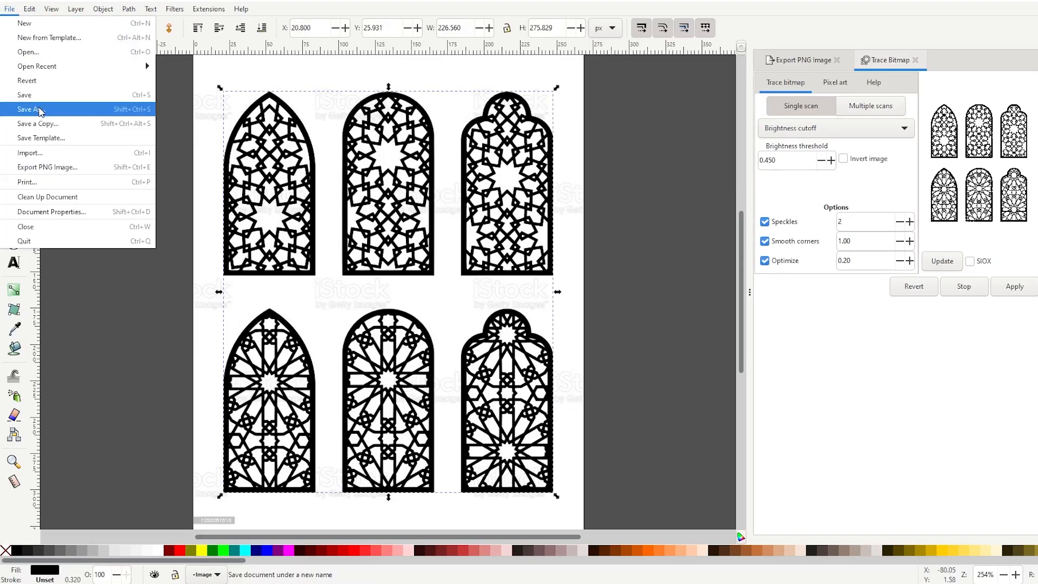
pyautogui.click(32, 109)
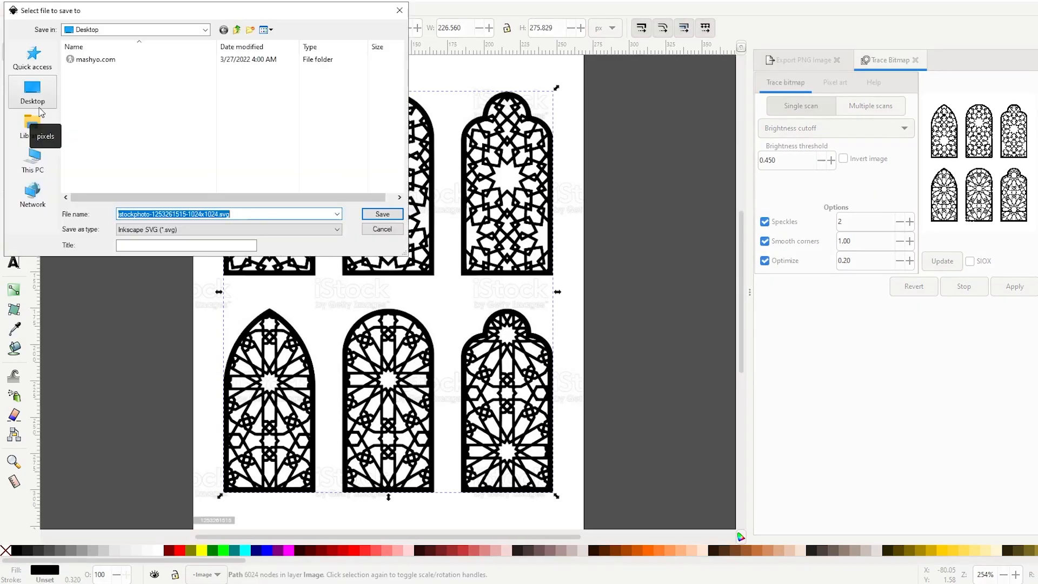
pyautogui.moveTo(86, 153)
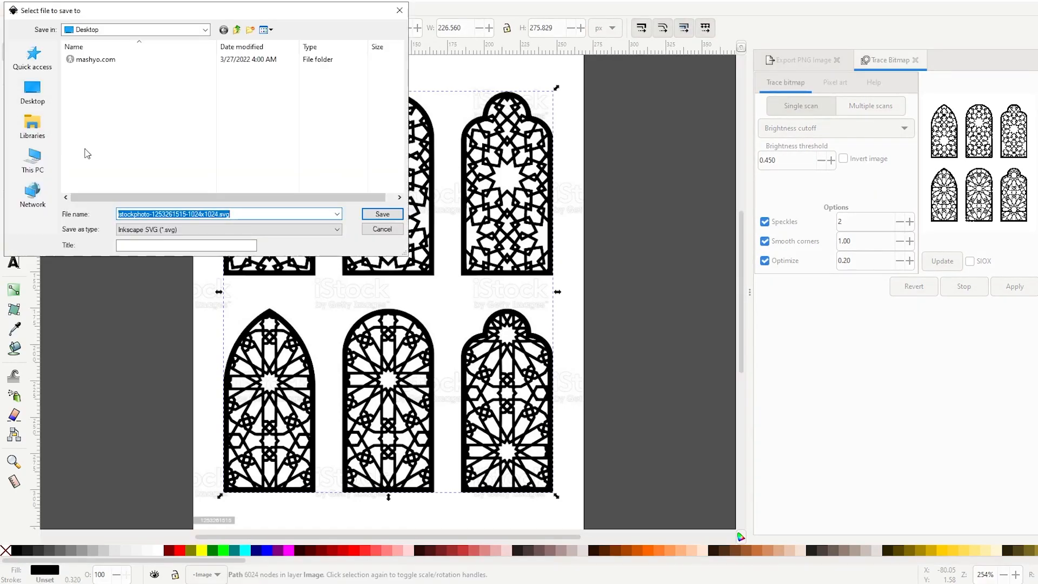
pyautogui.click(228, 230)
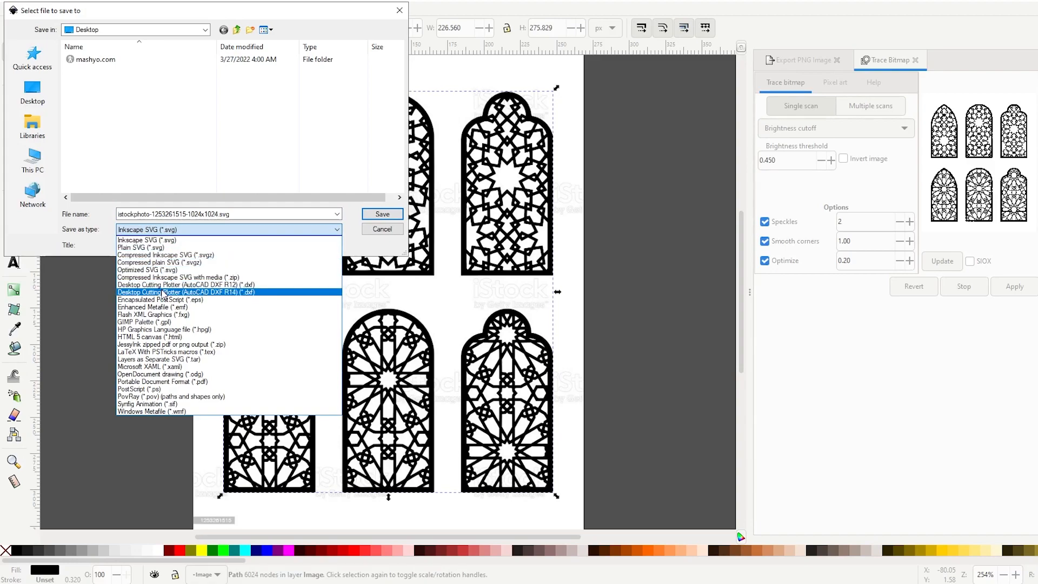
pyautogui.moveTo(207, 300)
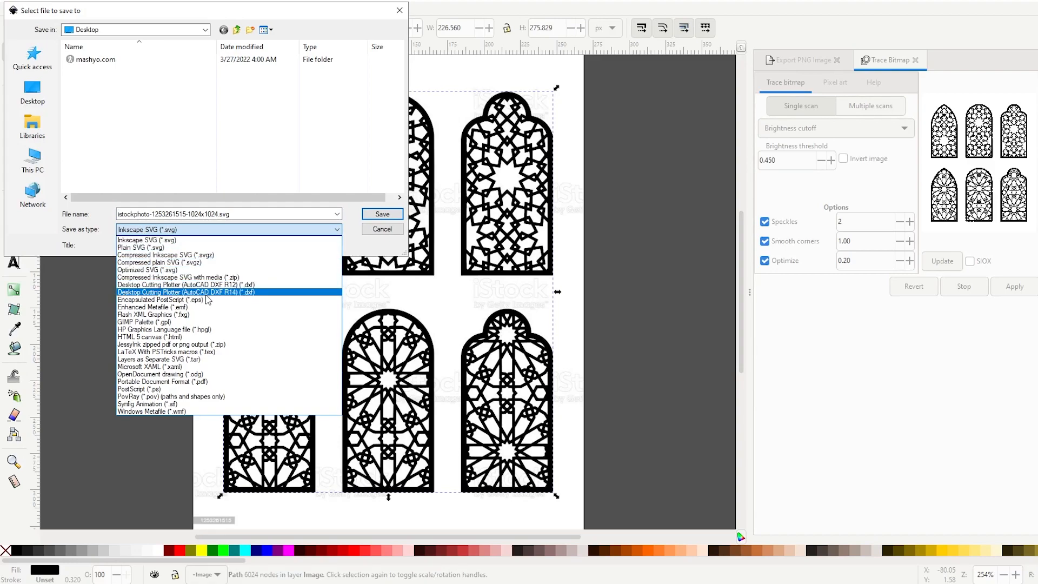
pyautogui.click(180, 292)
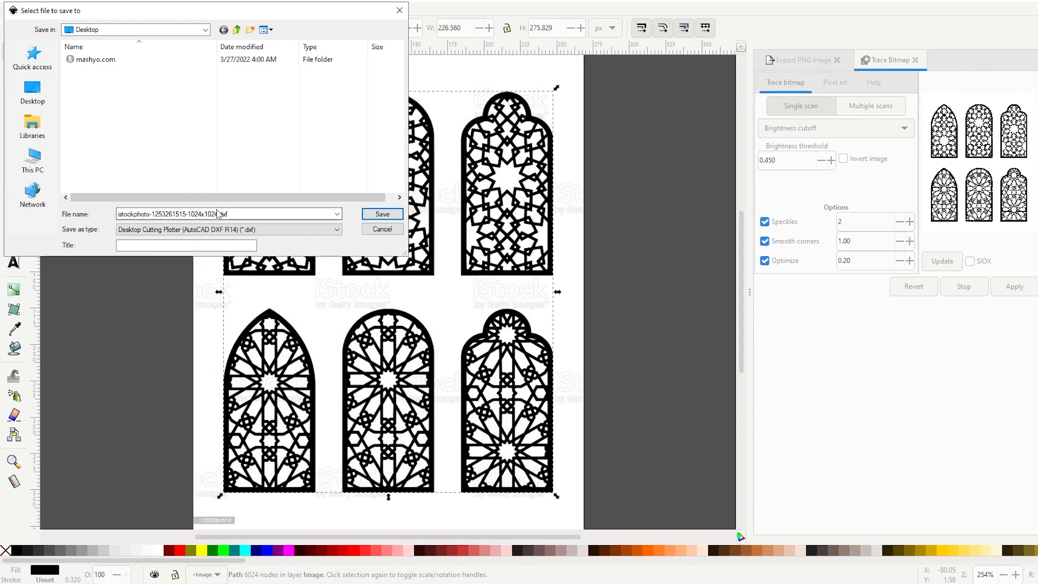
pyautogui.write('cnc')
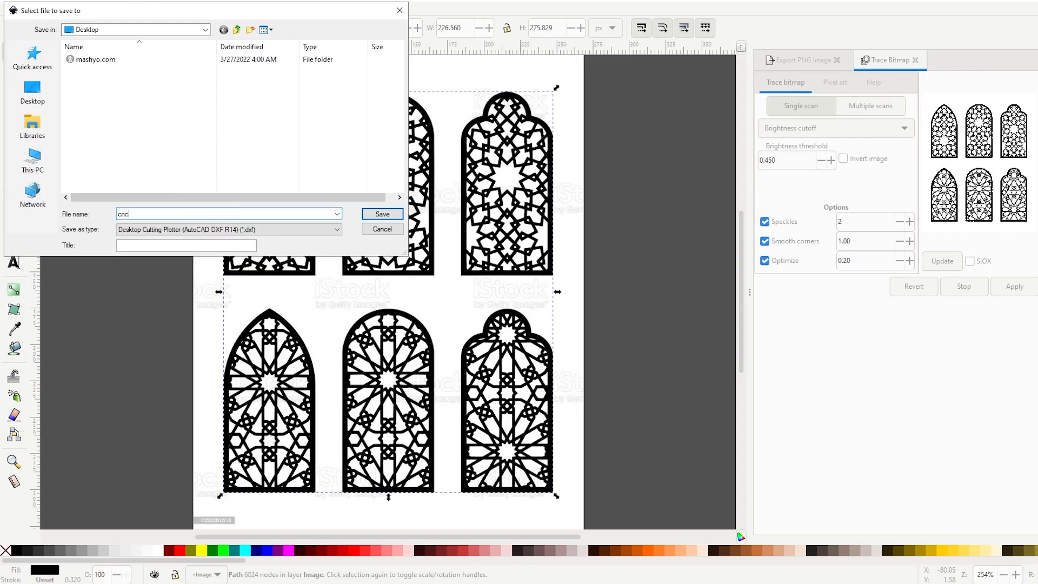
pyautogui.write('pattern')
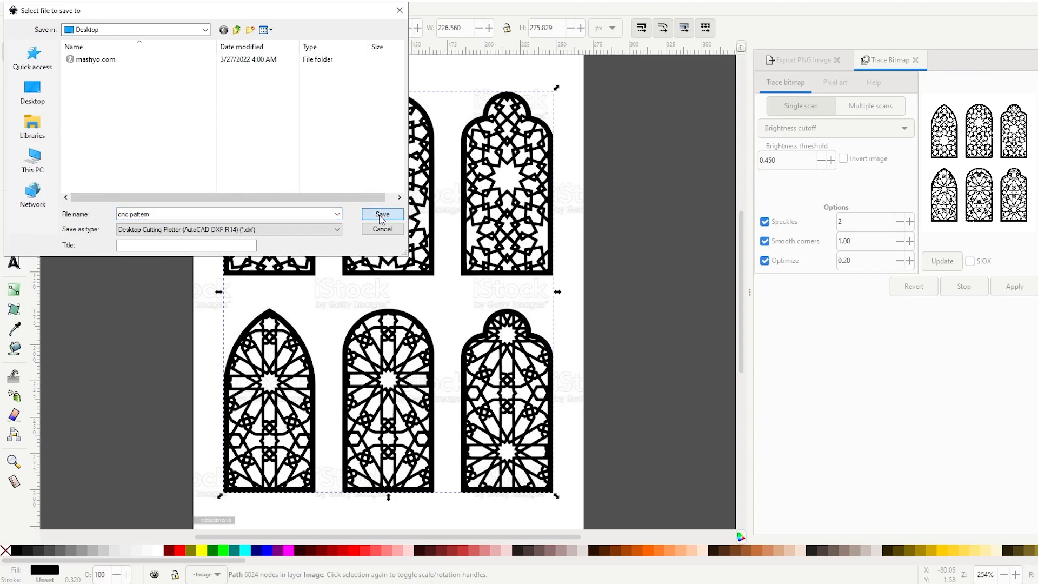
pyautogui.click(383, 214)
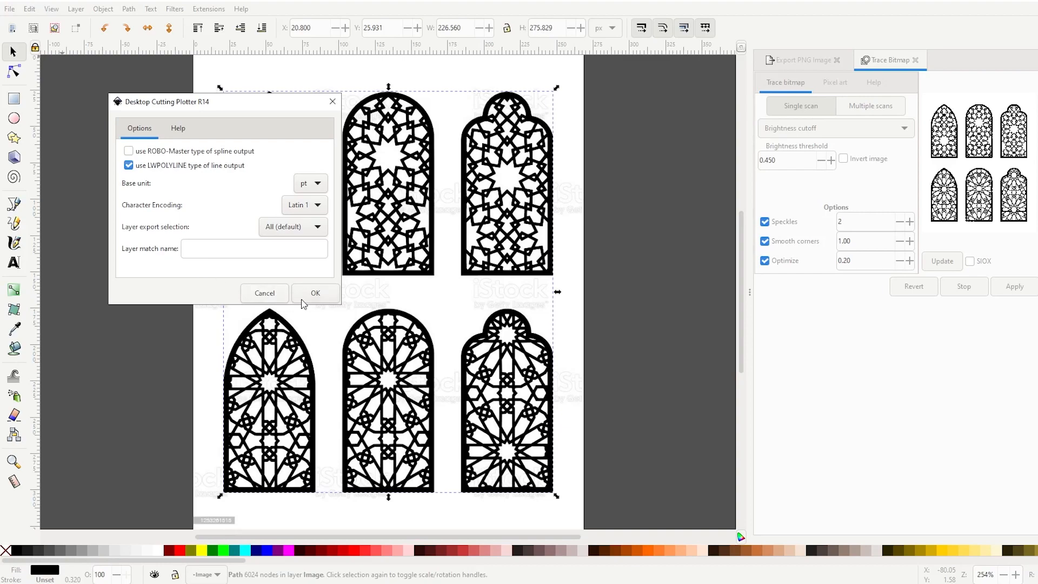
pyautogui.click(315, 293)
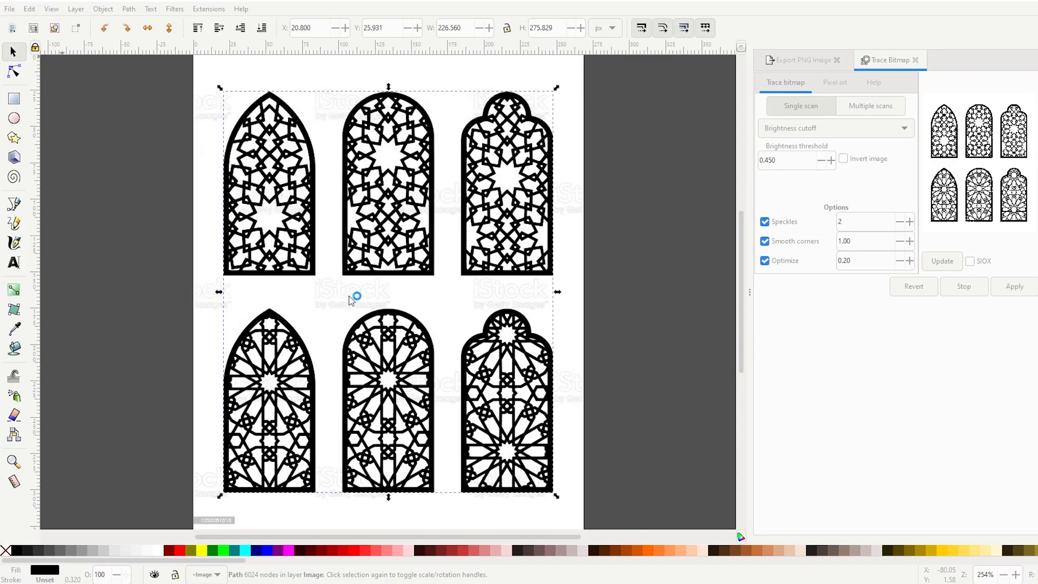
pyautogui.press('ctrl+s')
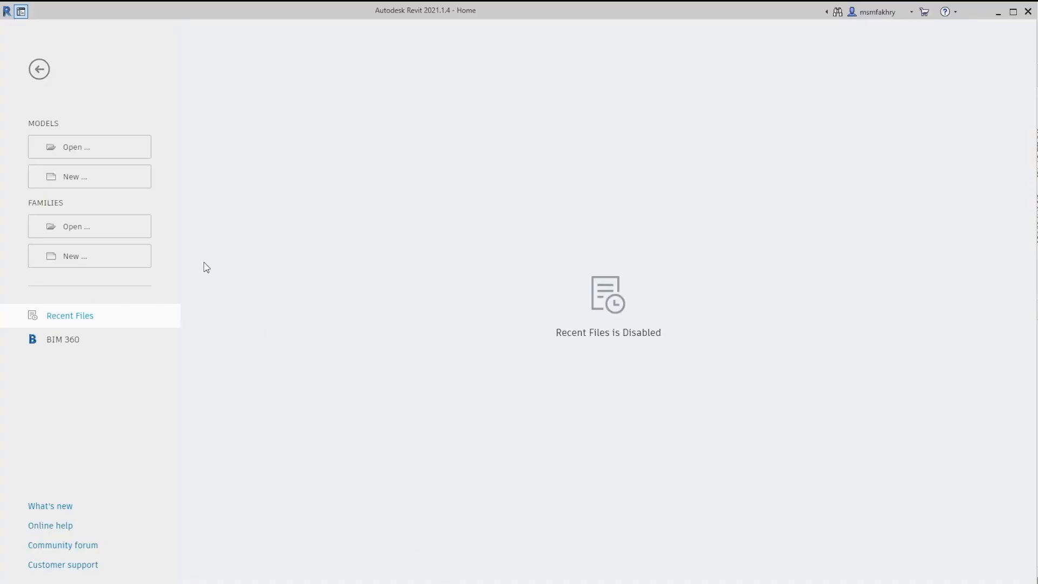
# Step: Create a construction-template project, draw a Level 1 wall, and open North elevation
pyautogui.click(89, 176)
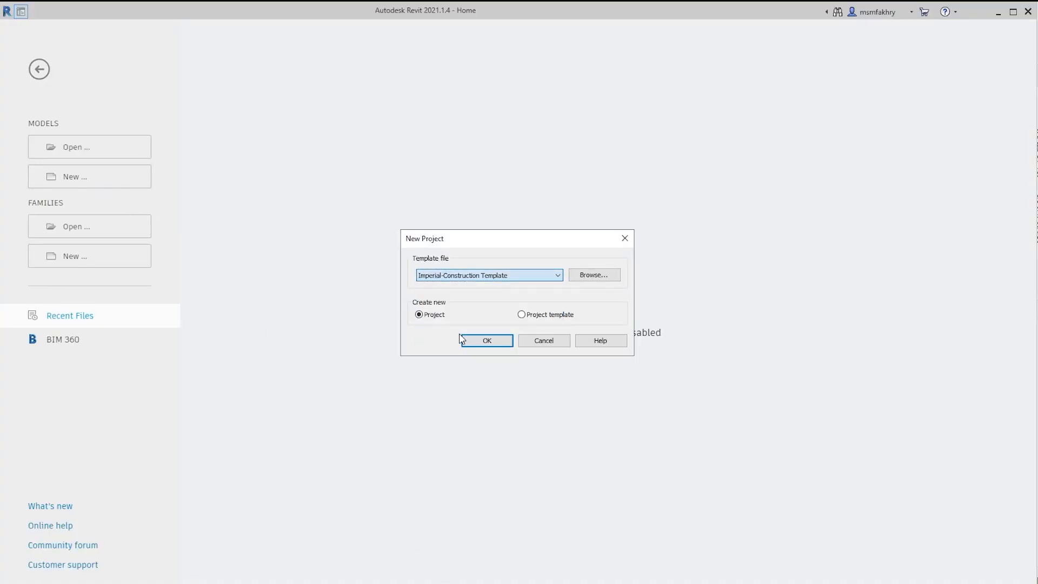
pyautogui.click(486, 340)
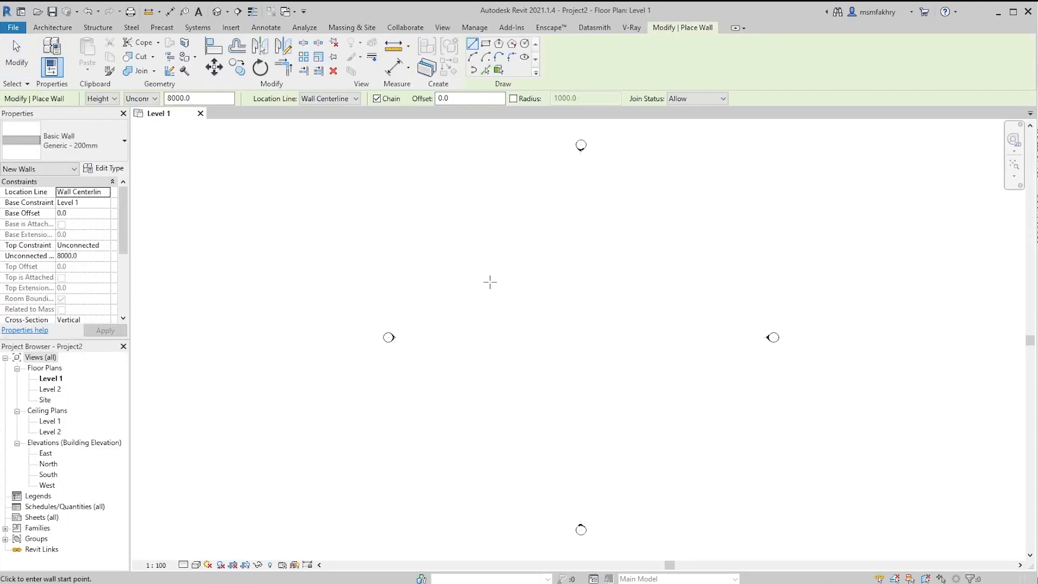
pyautogui.click(490, 283)
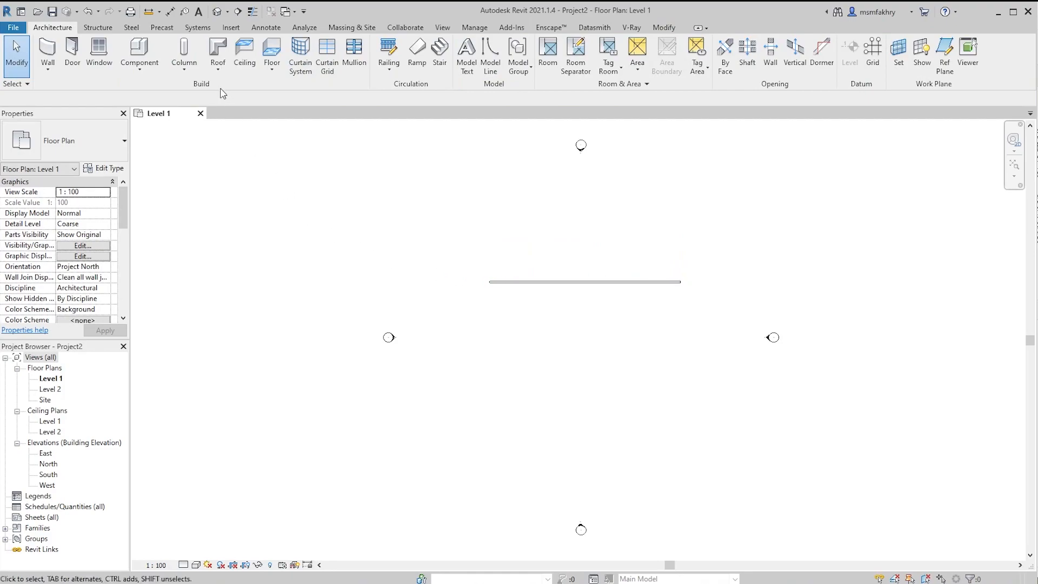
pyautogui.doubleClick(49, 463)
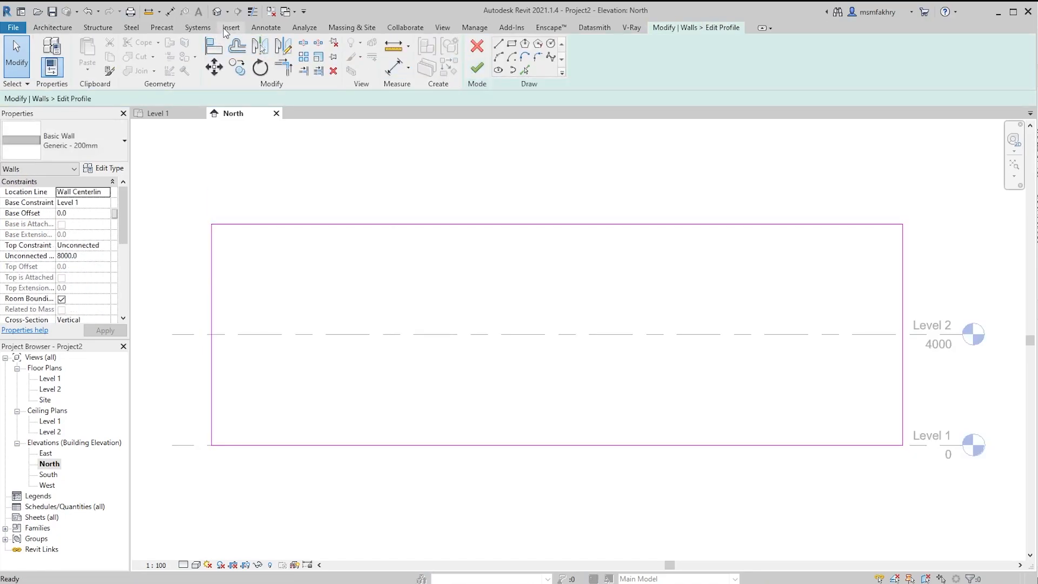
# Step: Import cnc pattern.dxf as a DXF file with import units set to decimeter
pyautogui.click(230, 27)
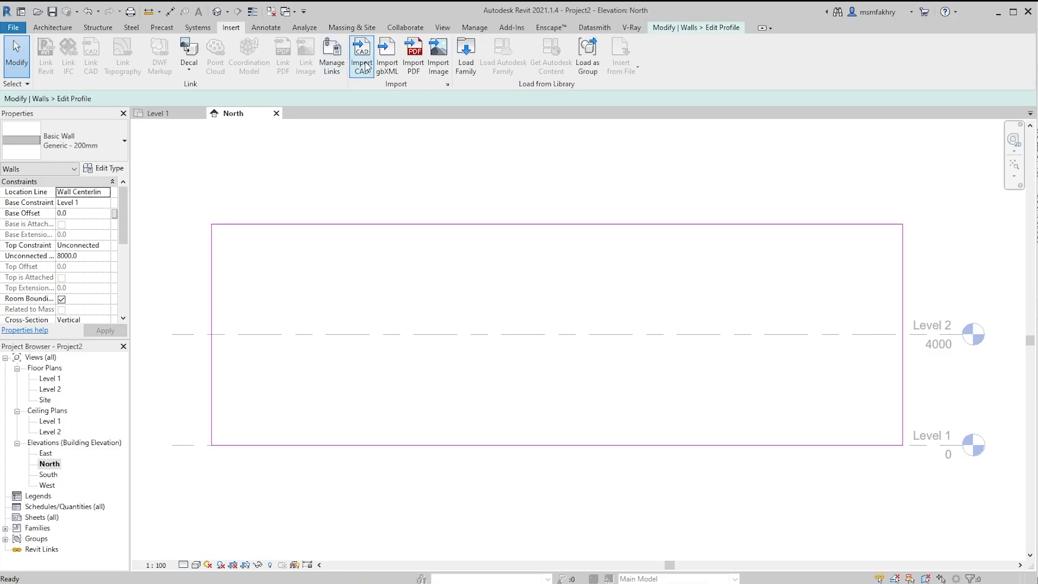
pyautogui.click(360, 51)
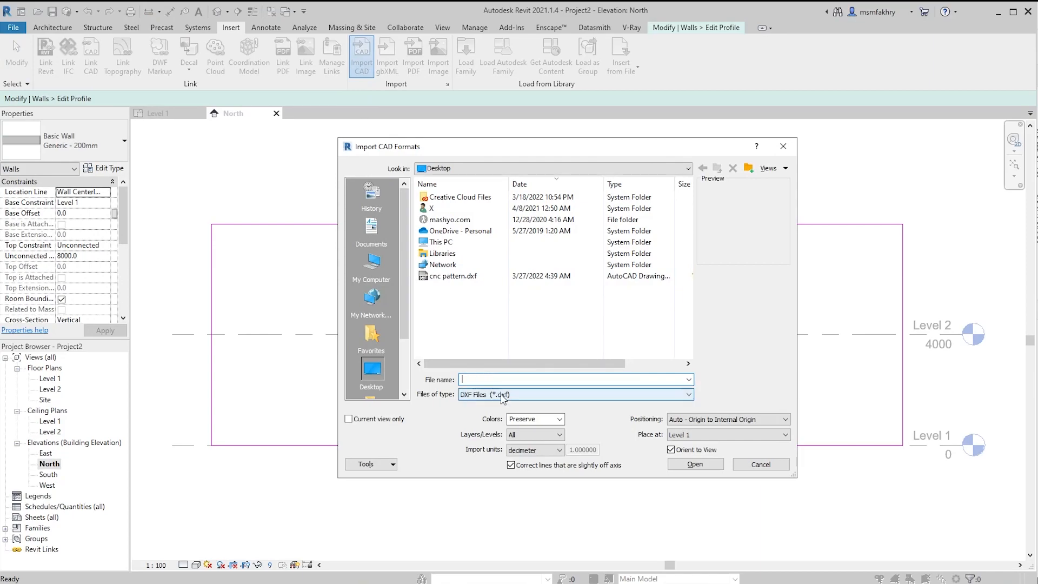
pyautogui.click(688, 394)
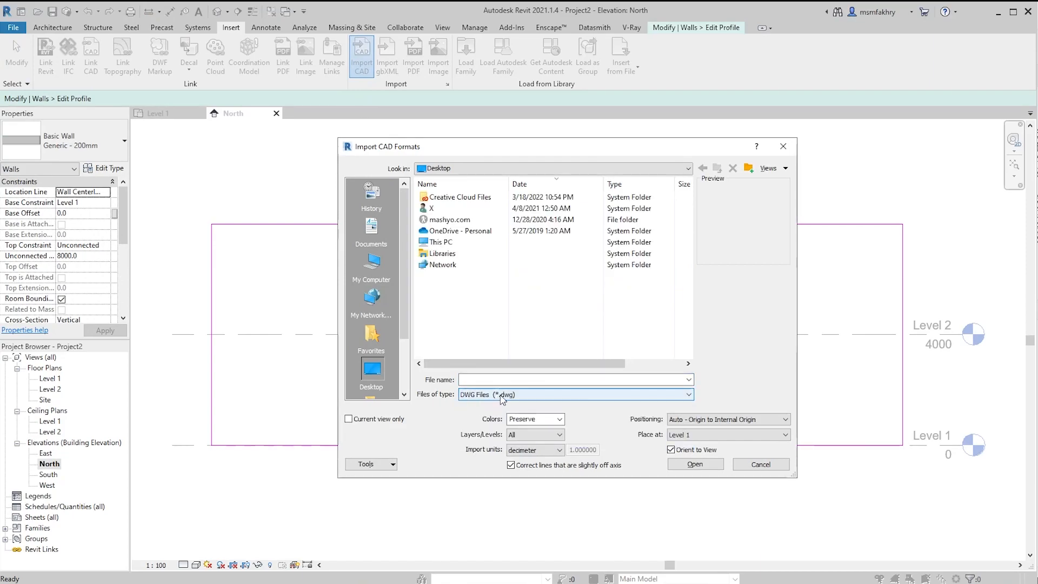
pyautogui.click(690, 395)
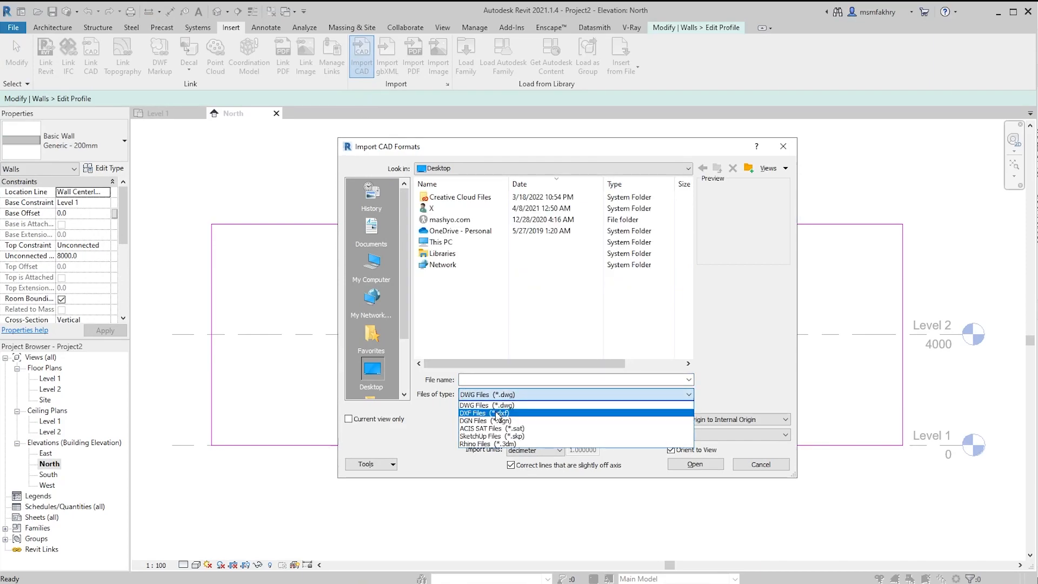
pyautogui.click(484, 413)
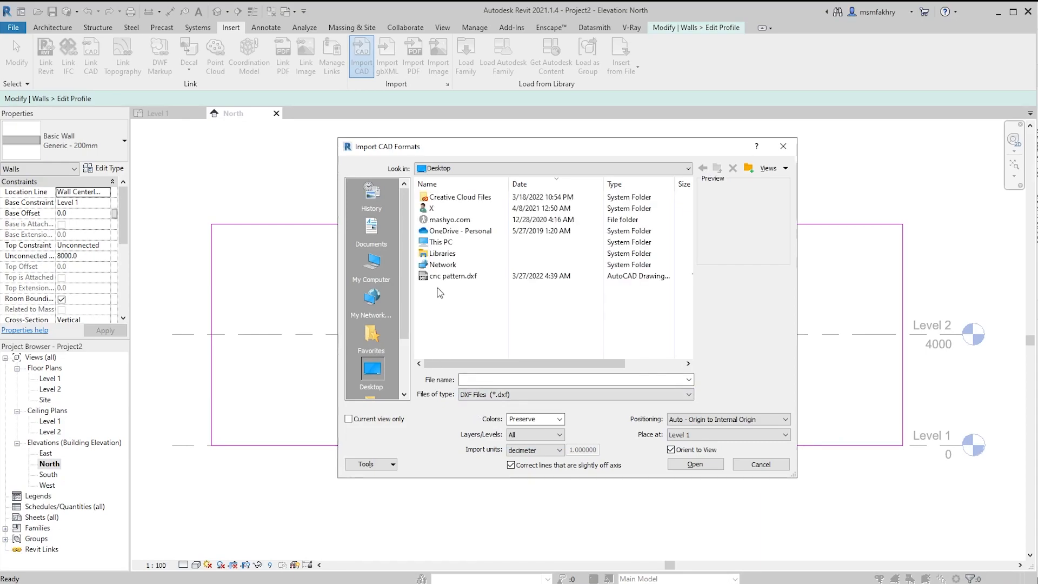
pyautogui.click(454, 276)
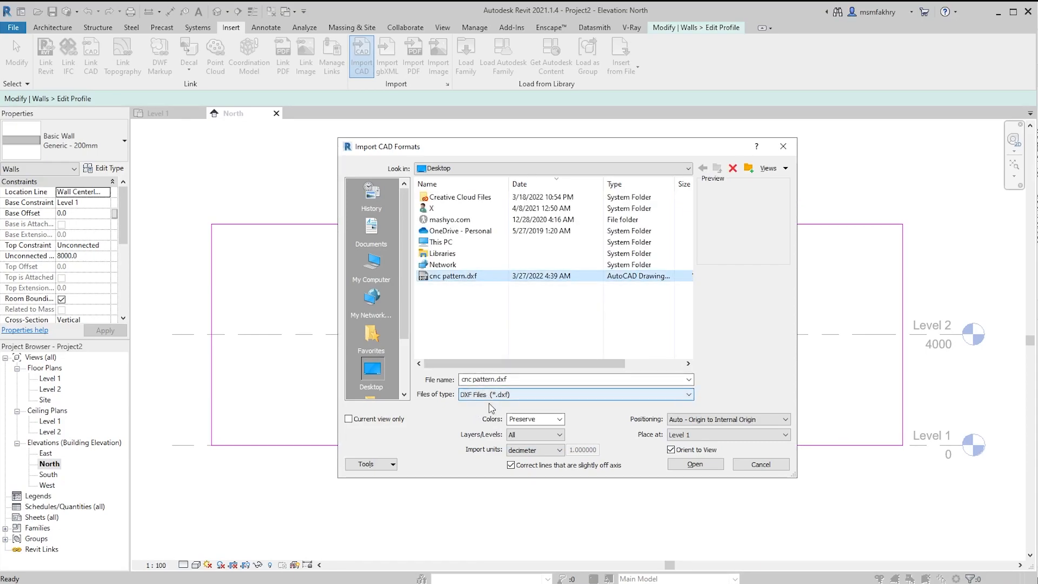
pyautogui.click(558, 450)
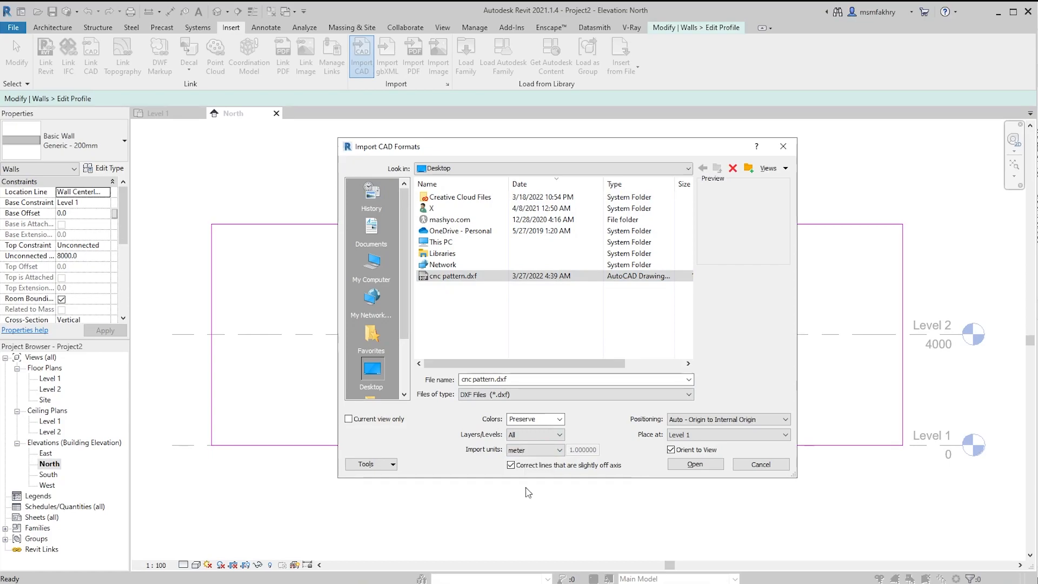
pyautogui.click(560, 449)
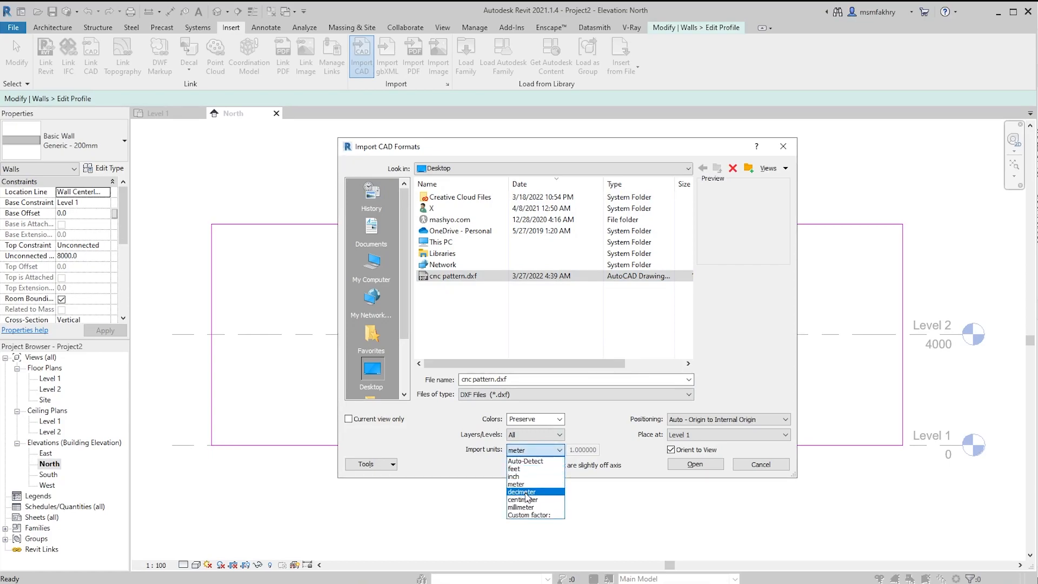
pyautogui.click(523, 491)
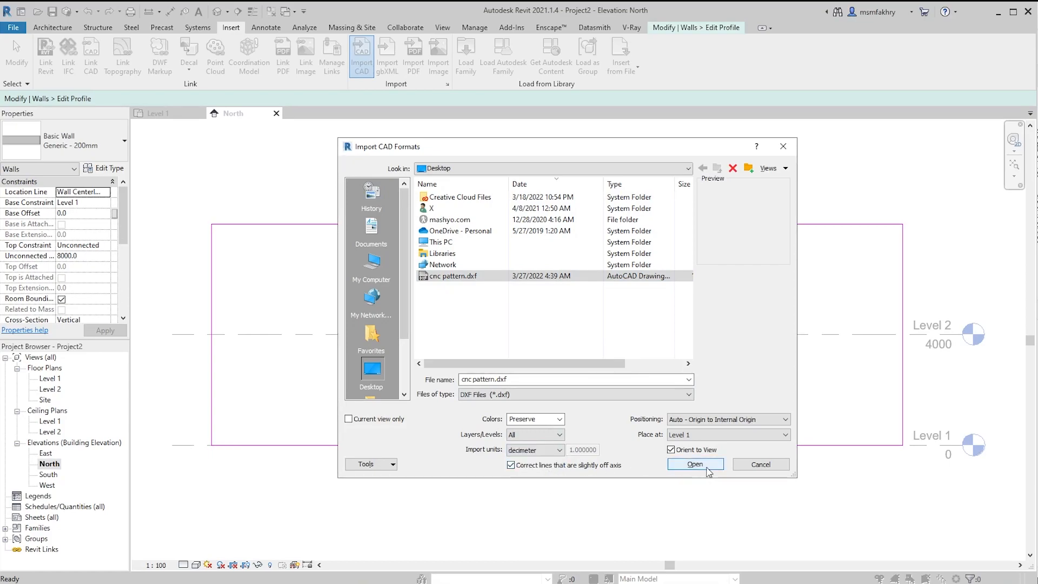
pyautogui.click(694, 464)
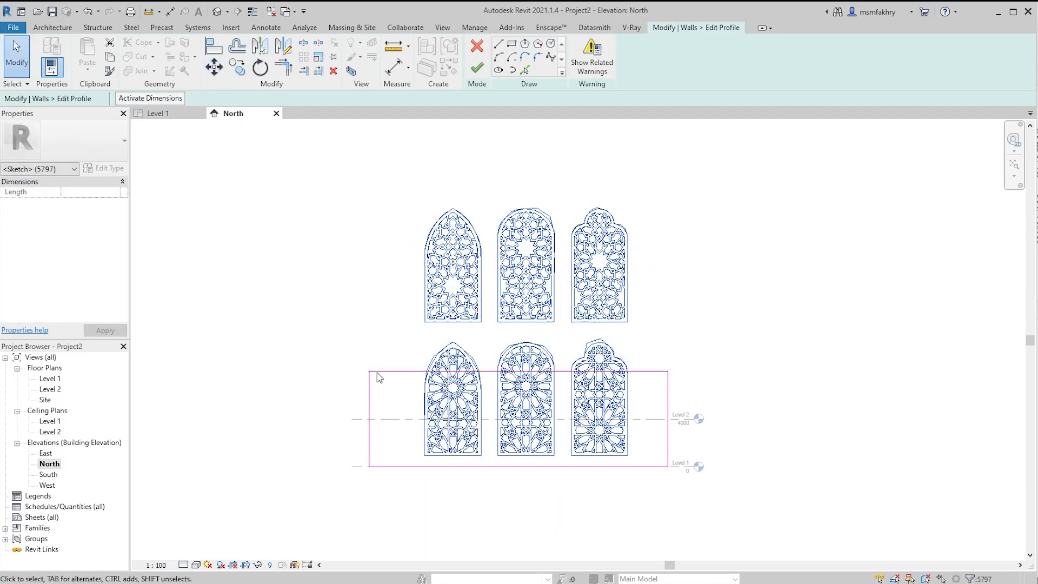
pyautogui.moveTo(319, 56)
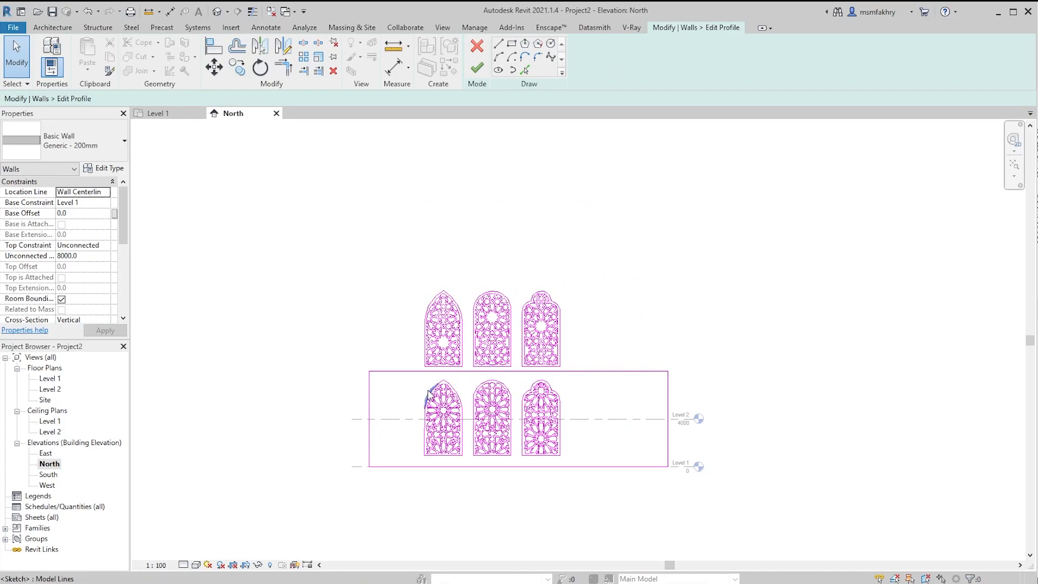
# Step: Place the imported window patterns as profile sketch lines and finish the profile edit
pyautogui.click(442, 387)
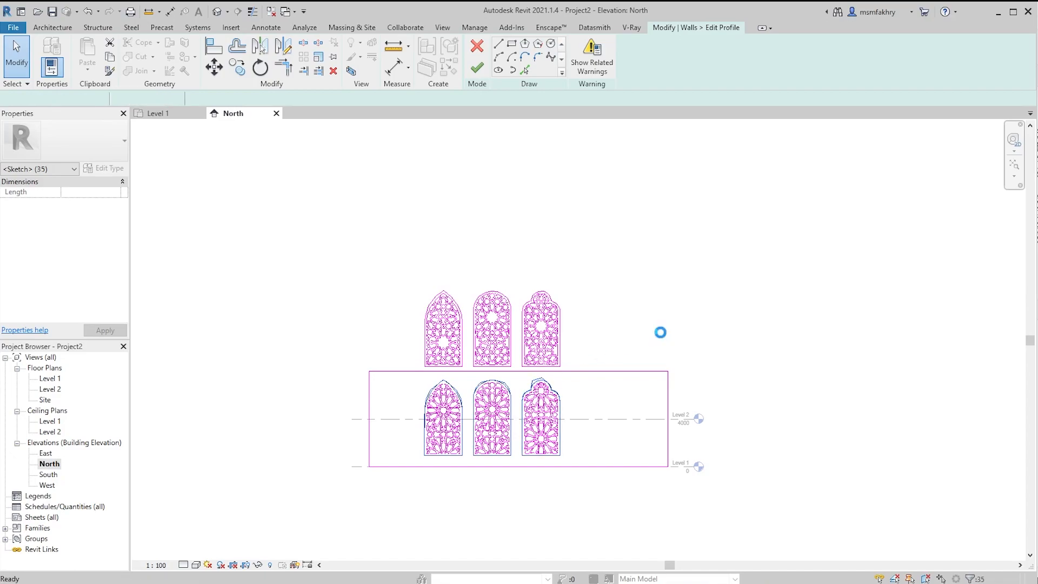
pyautogui.click(477, 68)
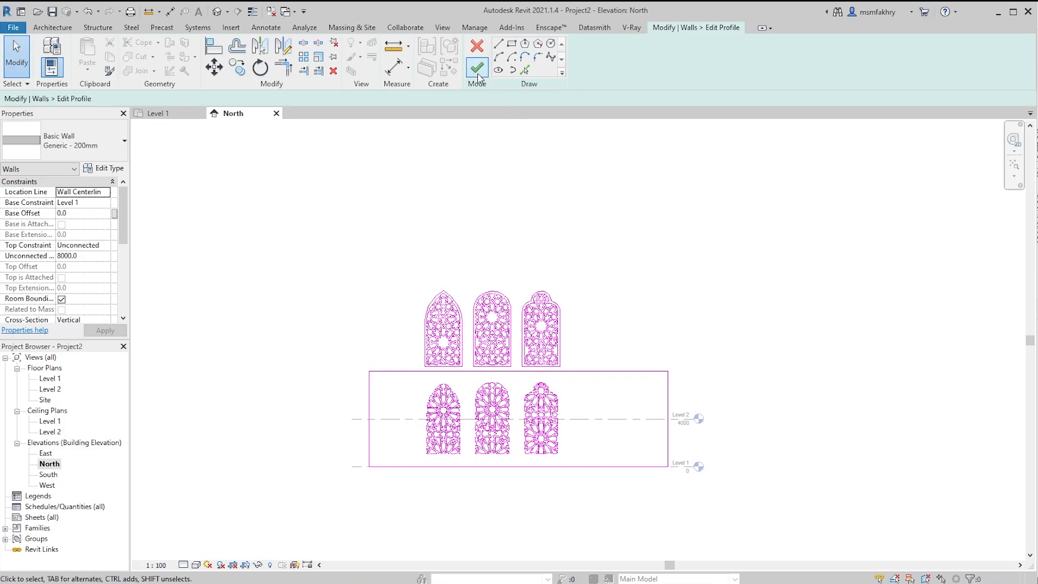
pyautogui.click(476, 68)
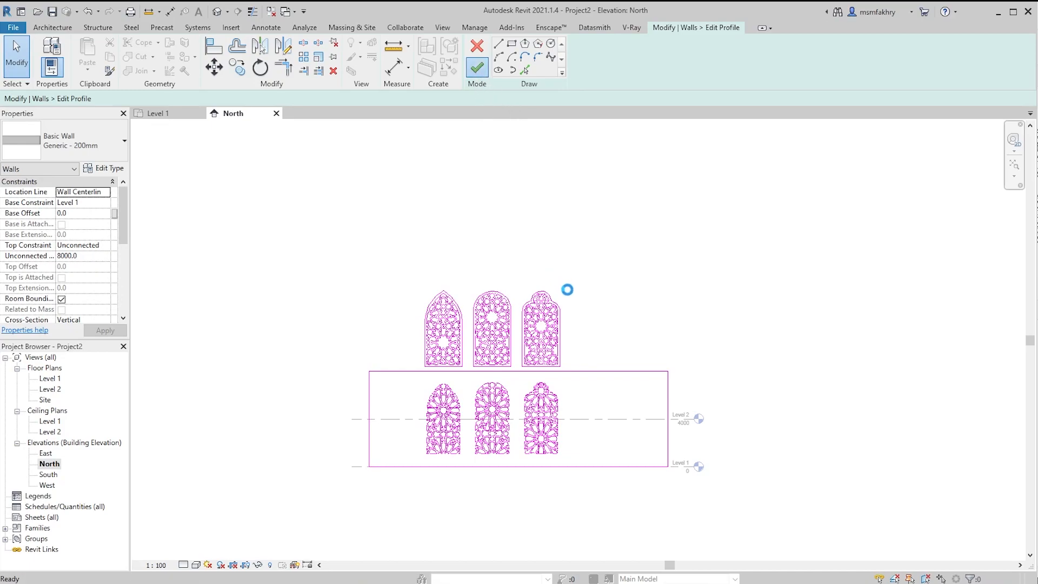
pyautogui.moveTo(586, 302)
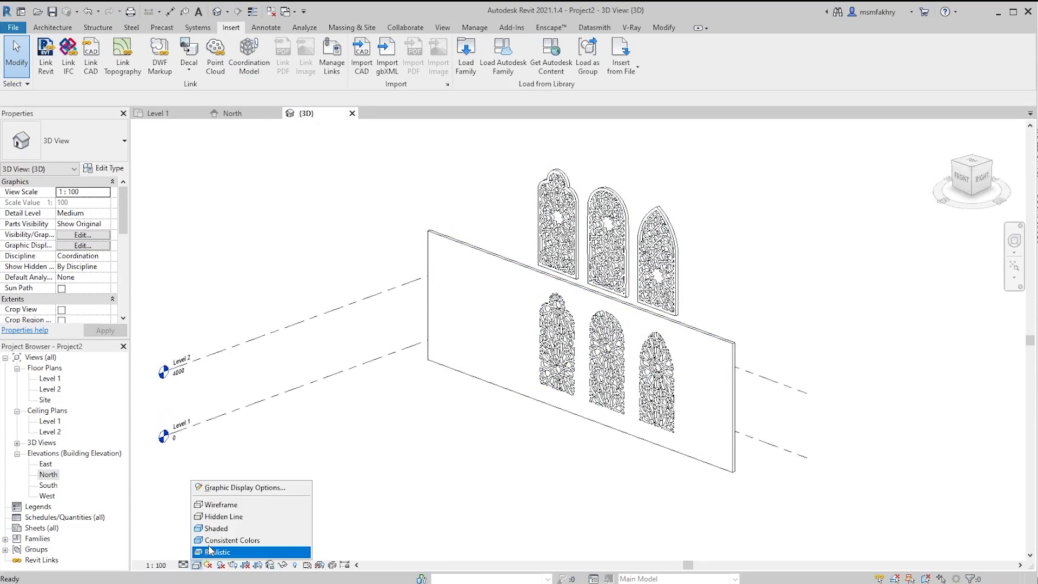
# Step: Show the 3D view in Realistic style and retype the wall as Interior - 79mm Partition
pyautogui.click(220, 551)
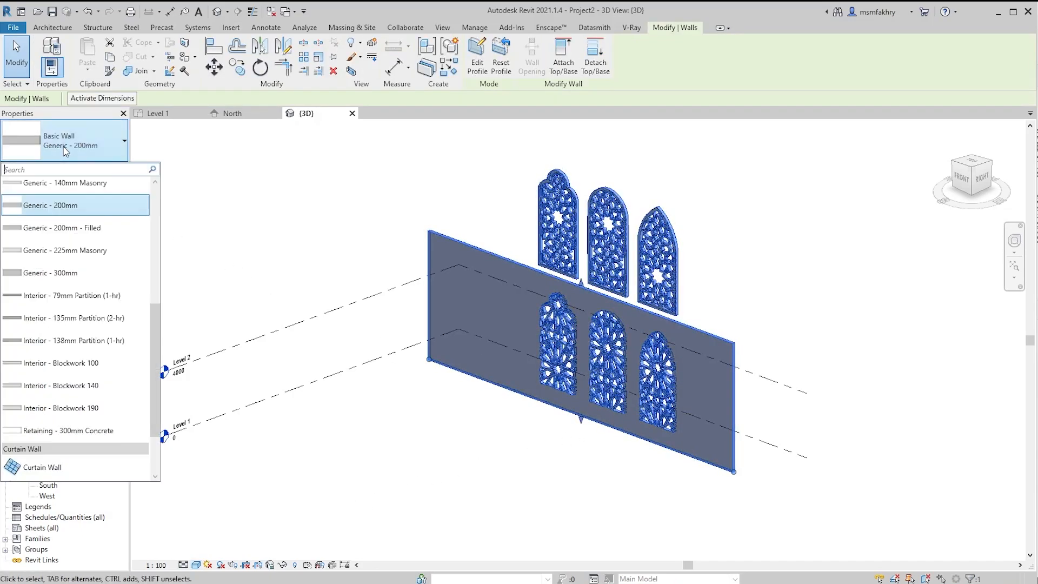
pyautogui.moveTo(63, 298)
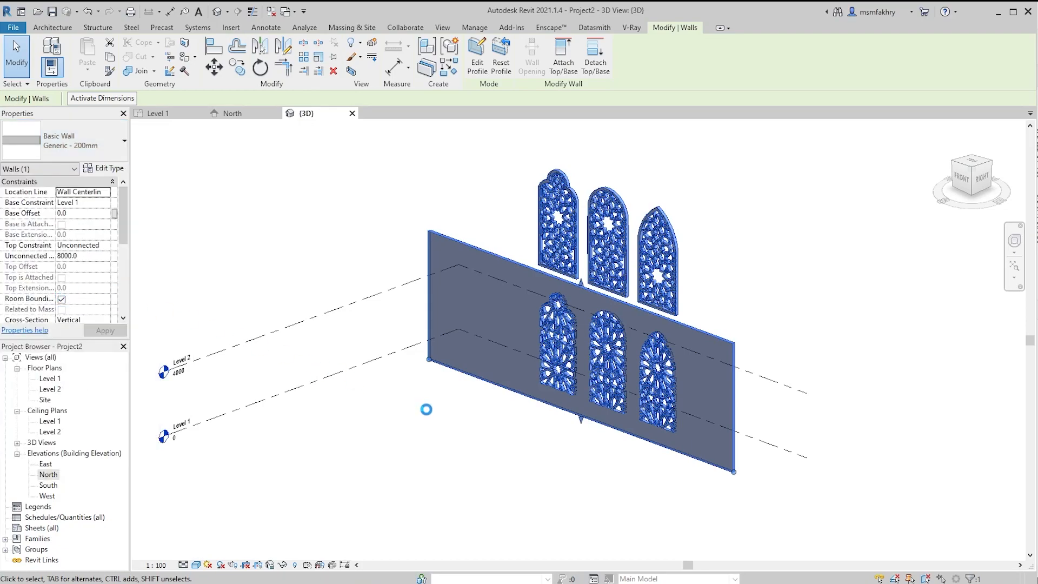
pyautogui.moveTo(456, 427)
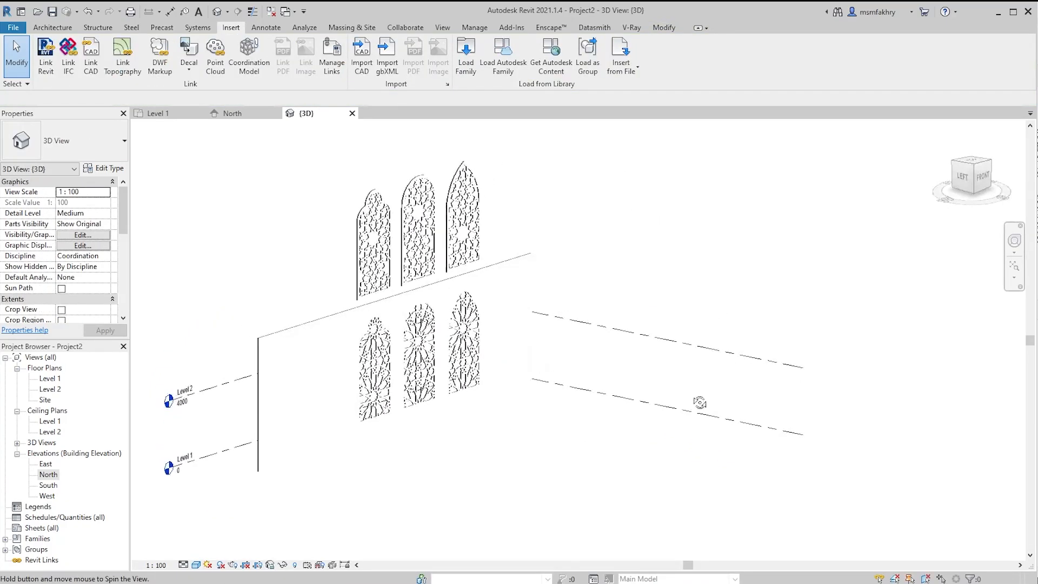
pyautogui.click(367, 298)
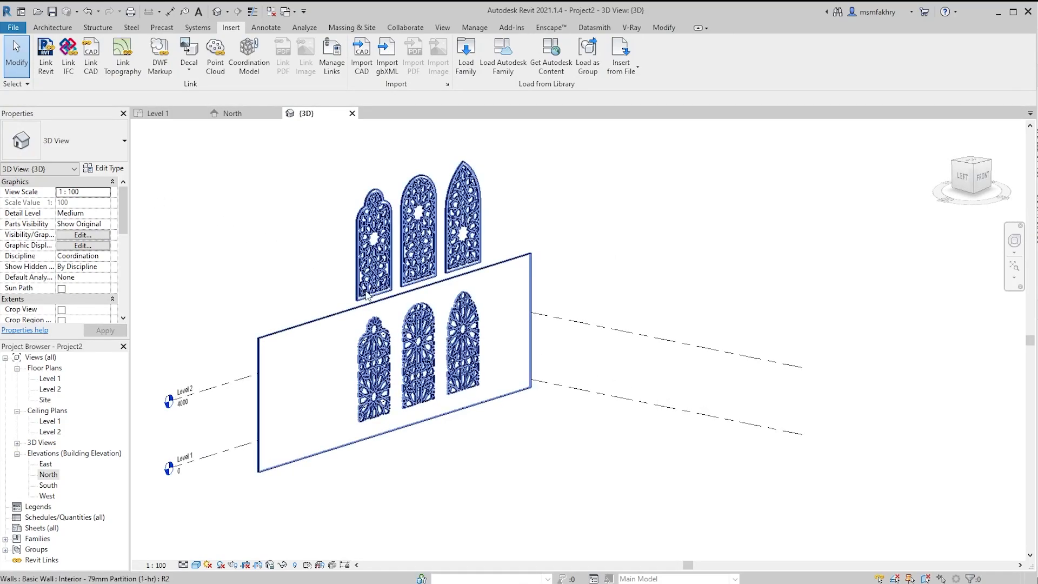
pyautogui.click(390, 364)
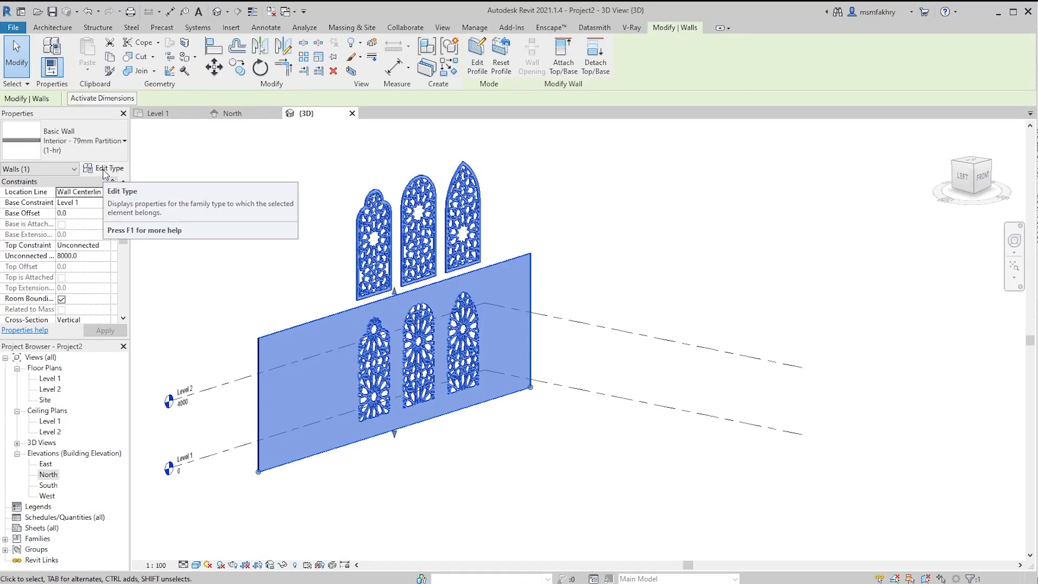
# Step: Open the Material Browser for the partition's structure layer via Edit Type and the assembly editor
pyautogui.click(109, 168)
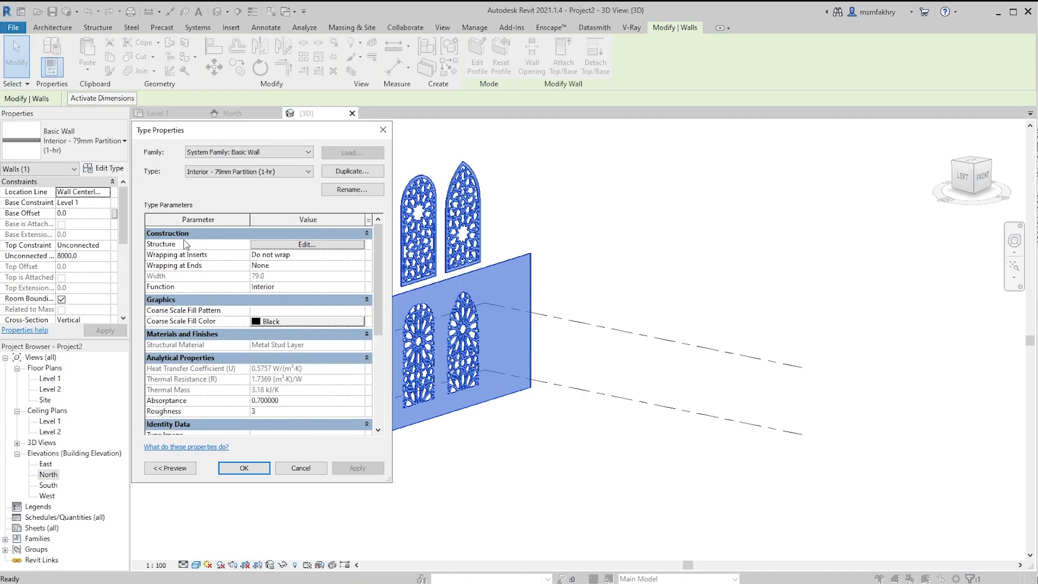
pyautogui.click(305, 245)
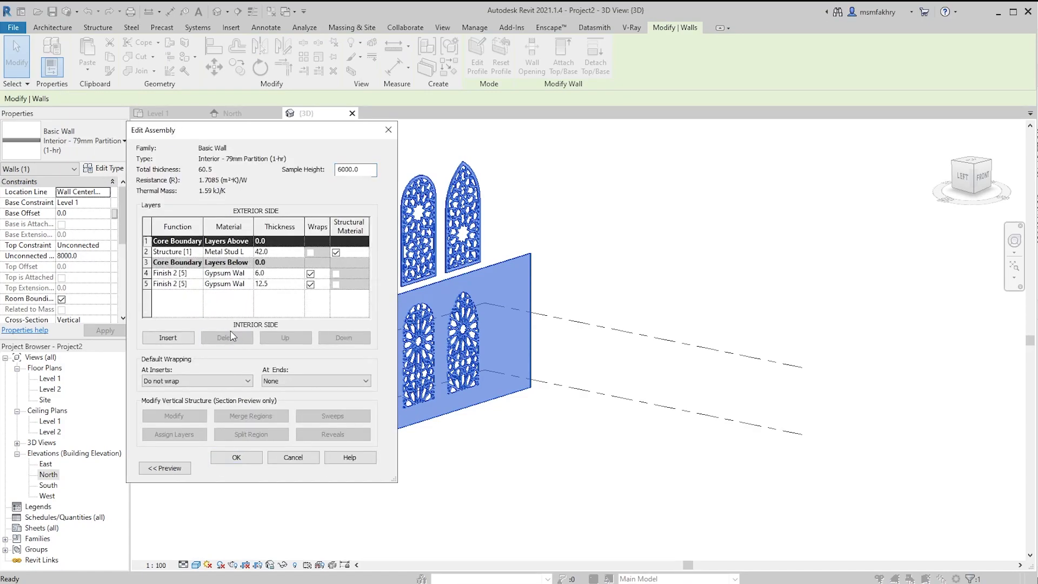
pyautogui.click(227, 338)
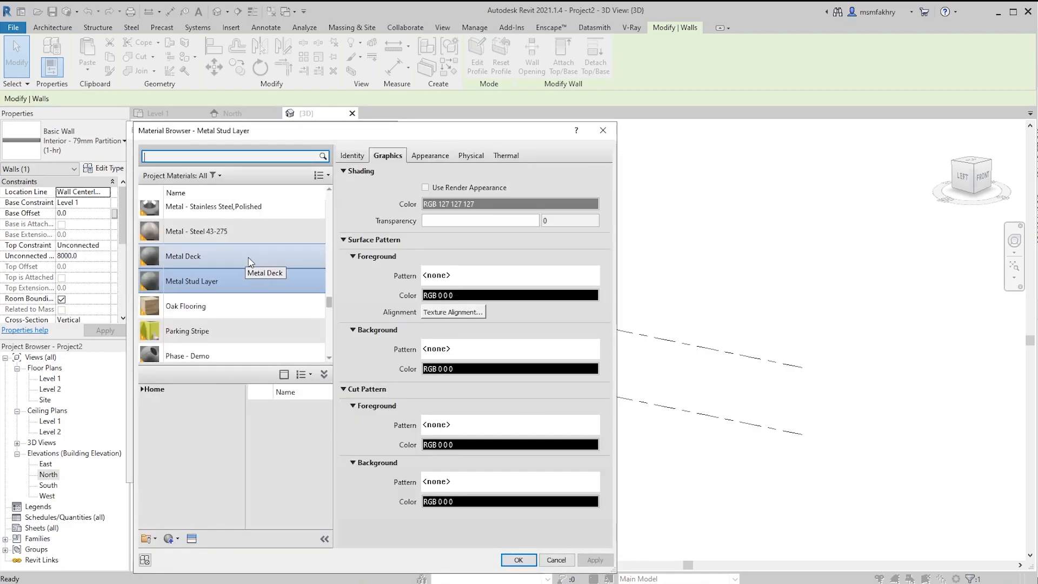
# Step: Search 'wood' and assign Birch - Semigloss to the structure layer
pyautogui.write('wood')
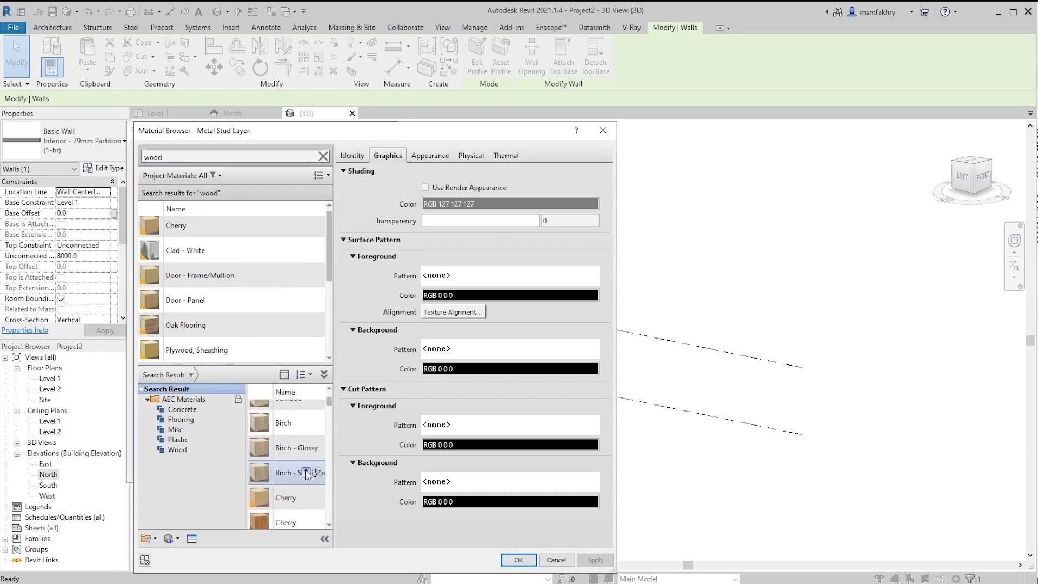
pyautogui.doubleClick(285, 473)
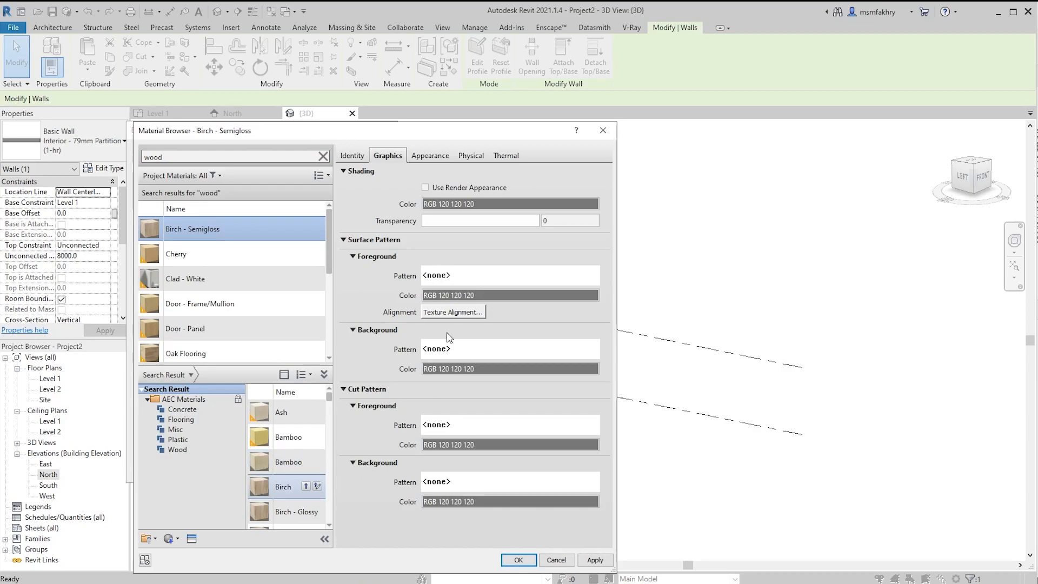
pyautogui.click(425, 188)
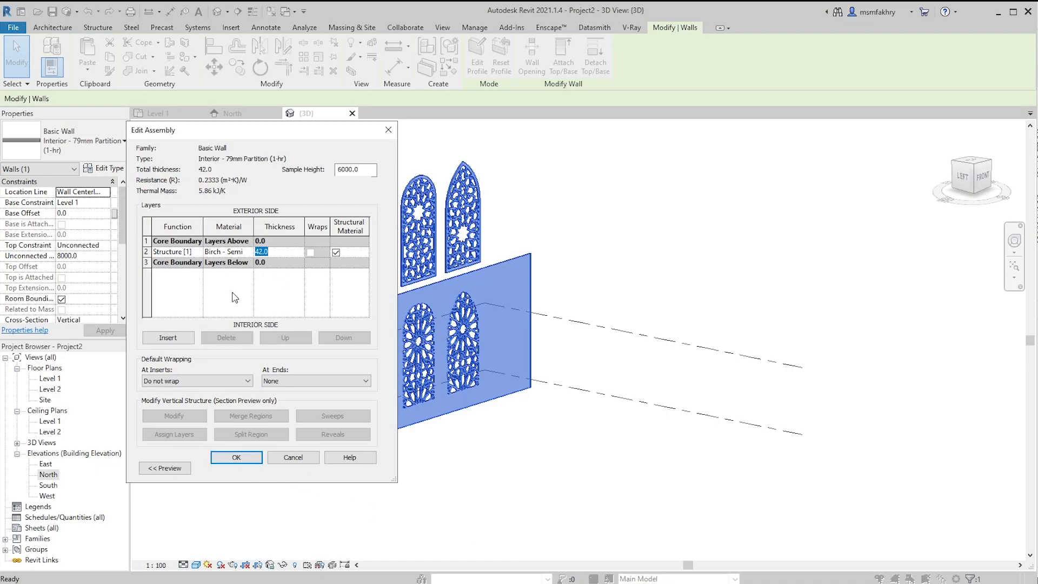
# Step: Set the birch structure layer to 30 mm and apply the updated wall type
pyautogui.write('30')
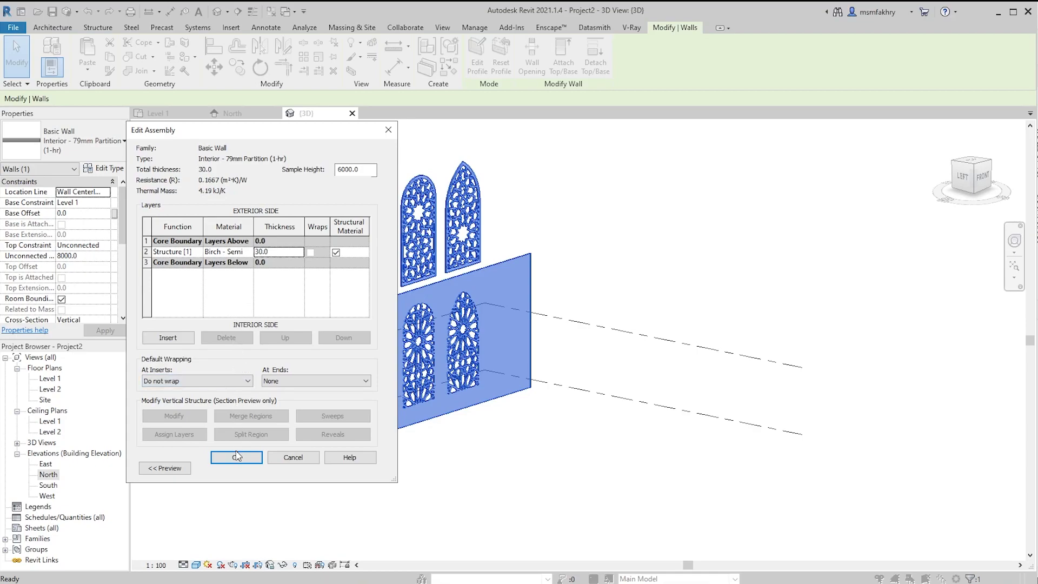
pyautogui.click(236, 457)
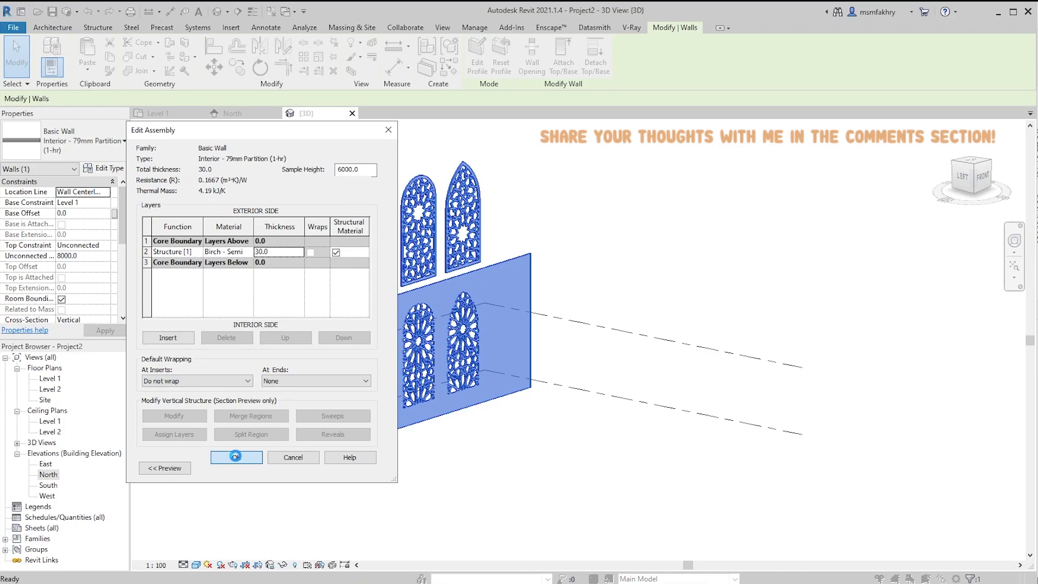
pyautogui.click(235, 456)
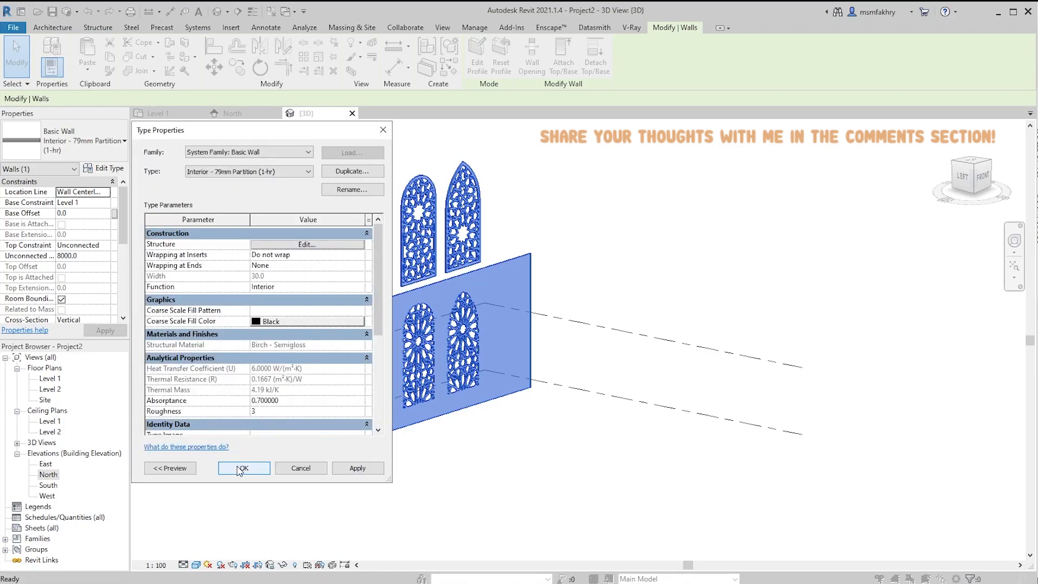
pyautogui.click(243, 468)
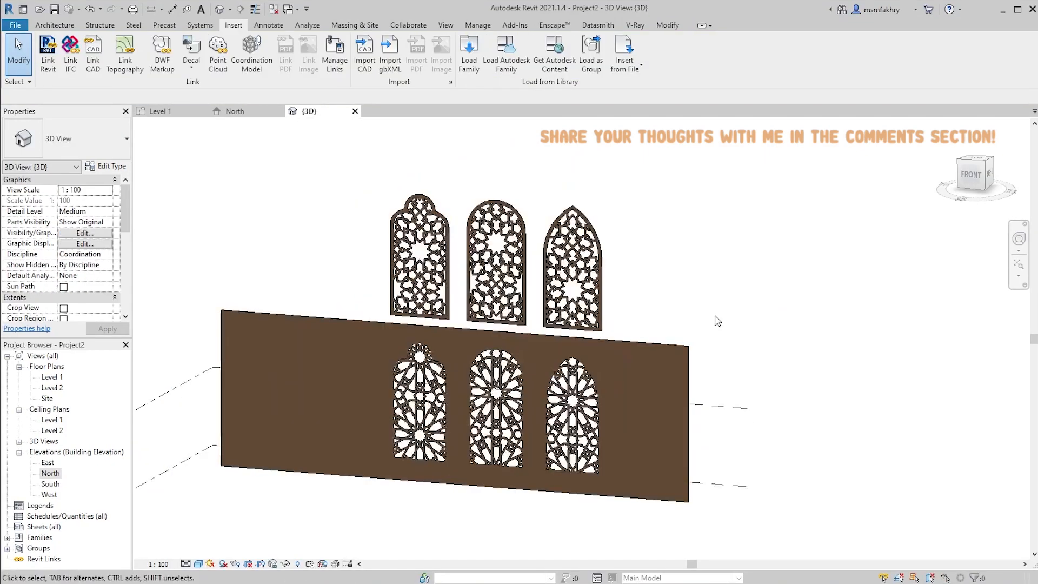